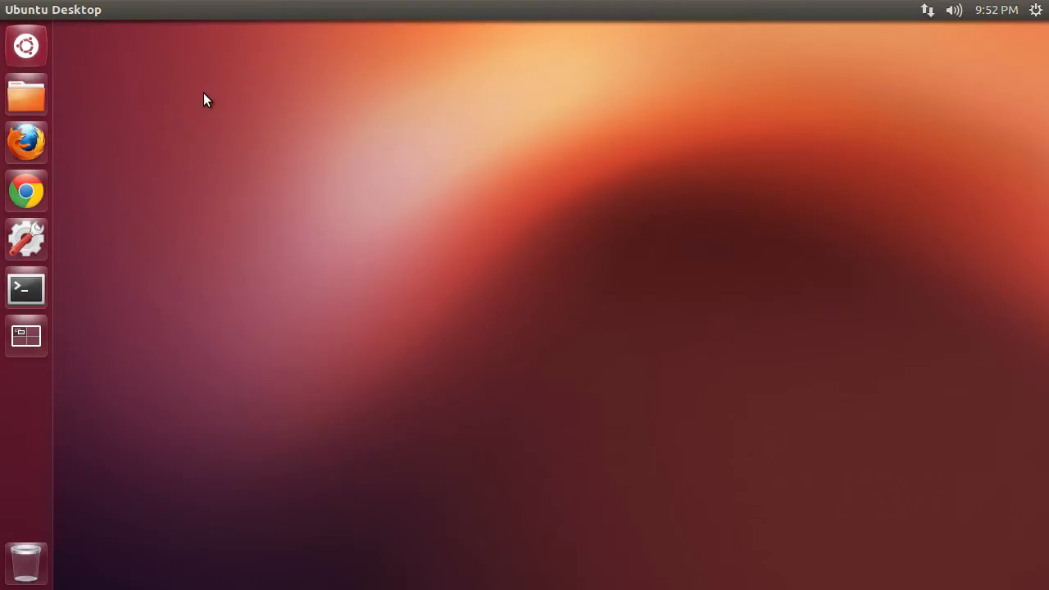
Run sudo add-apt-repository ppa:chris-lea/node.js, entering the password and confirming.
click(25, 288)
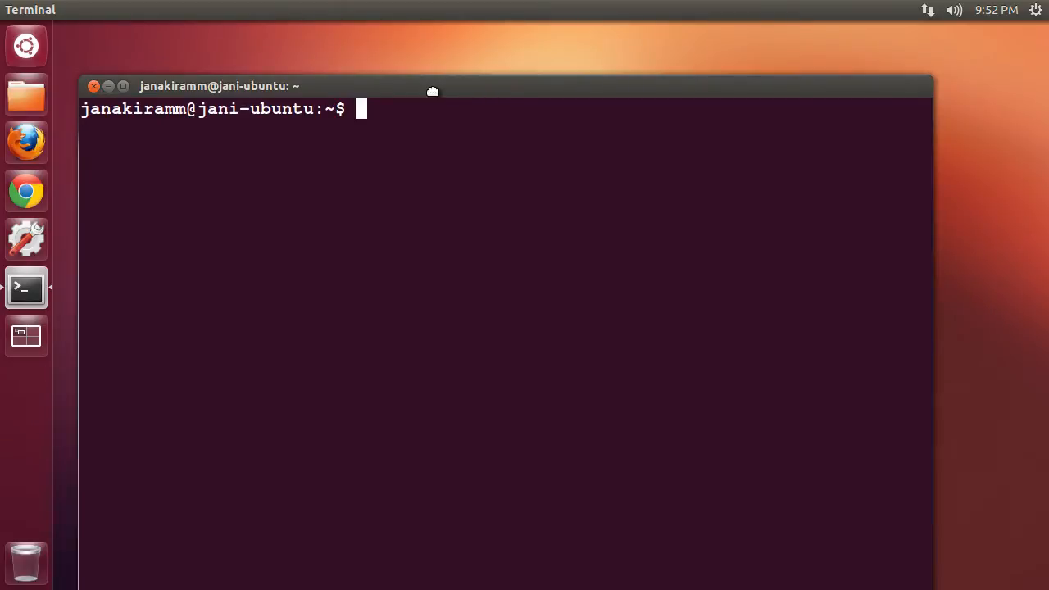
text(su)
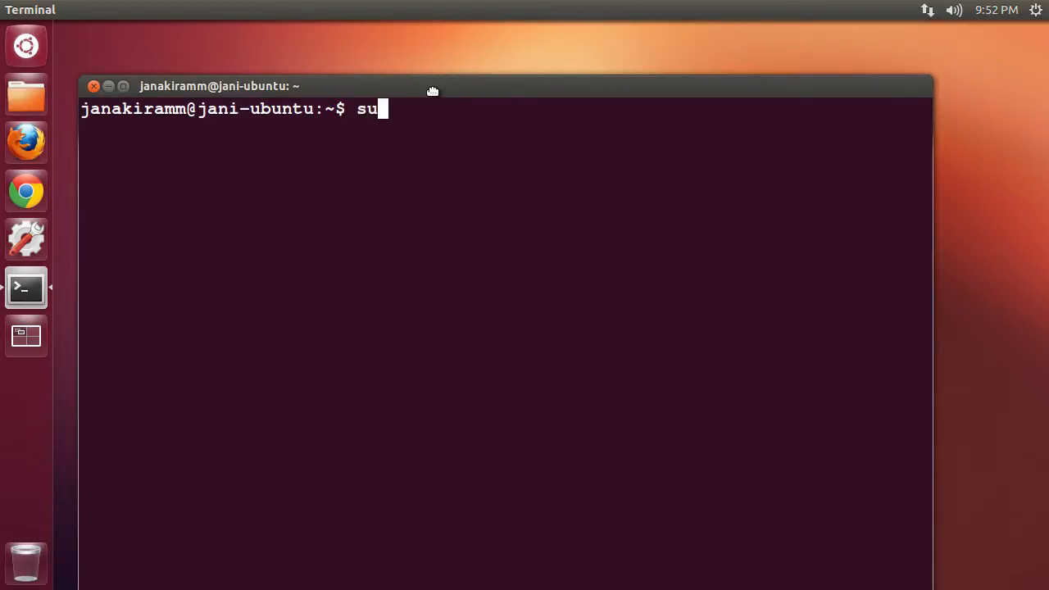
text(do add)
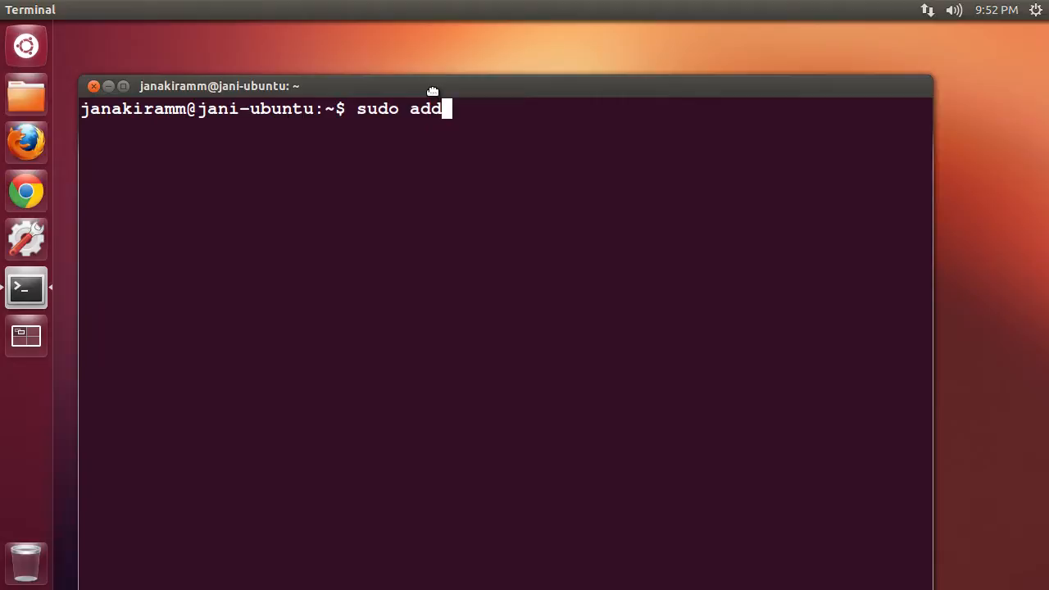
text(-s)
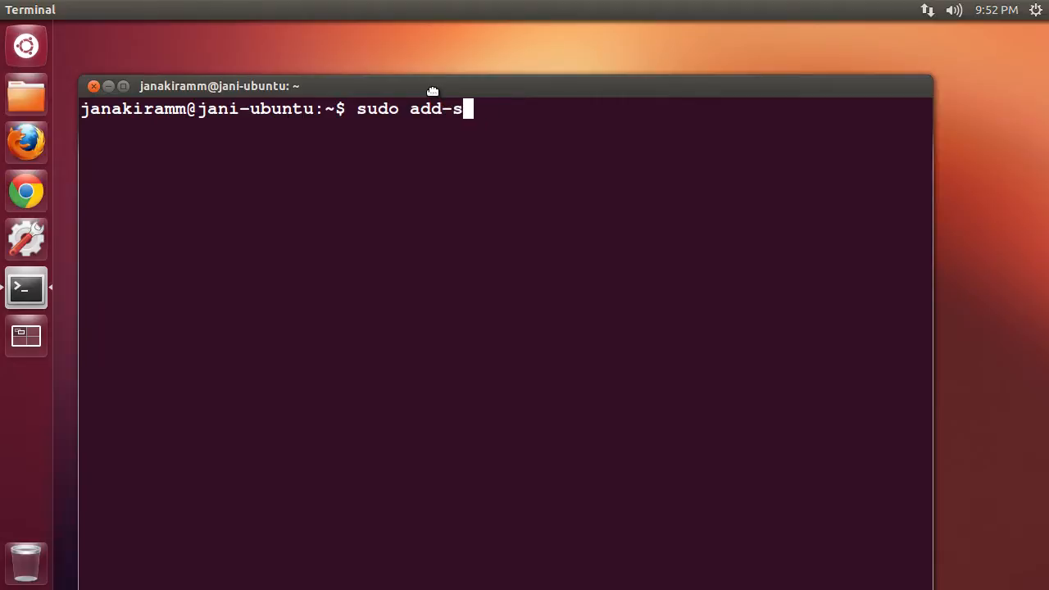
text(pt-)
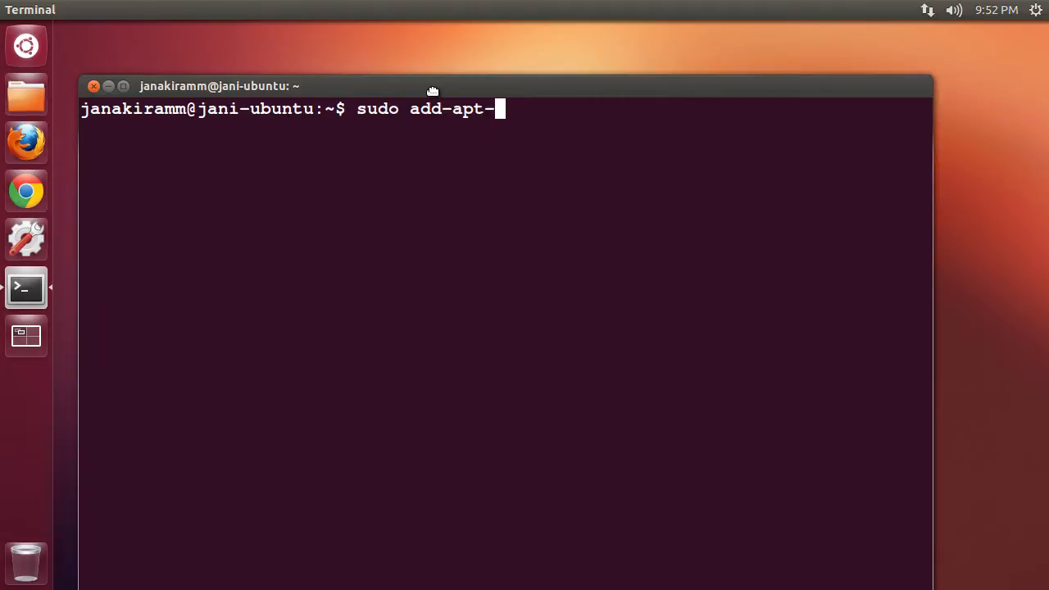
text(repository)
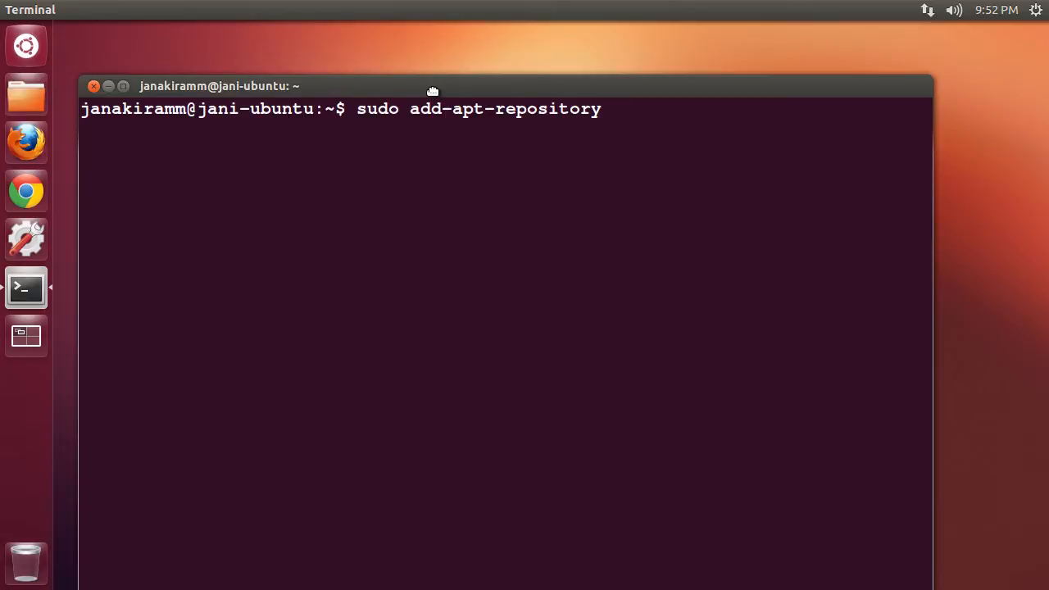
text(ppa:)
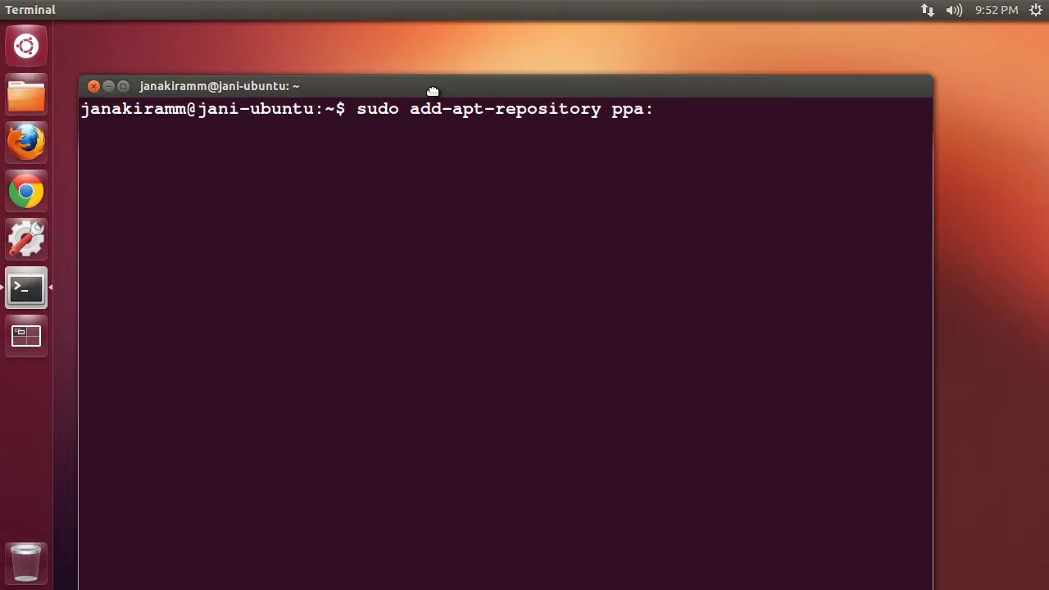
text(chri)
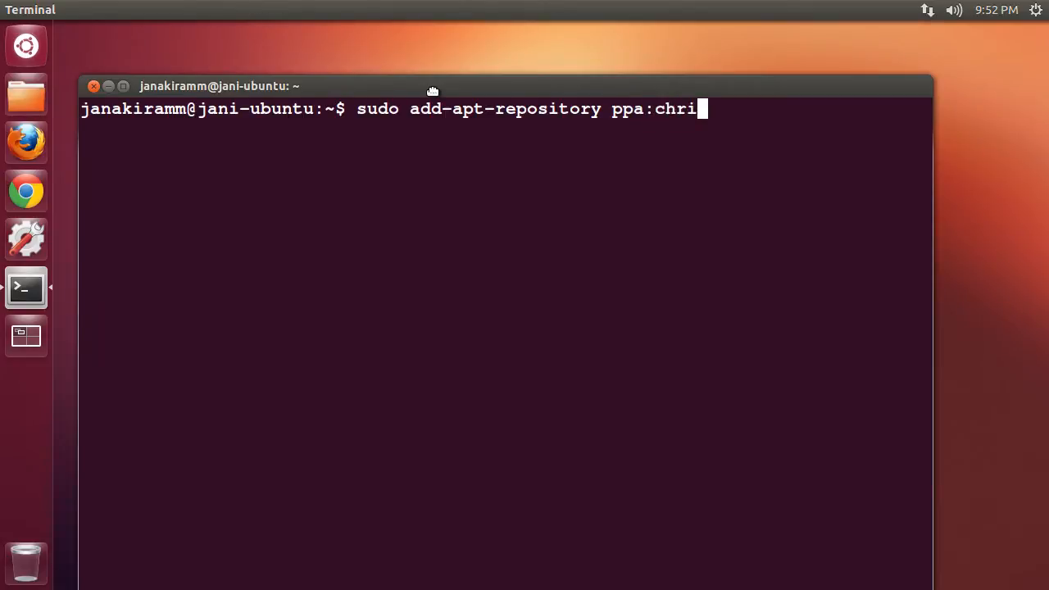
text(s-le)
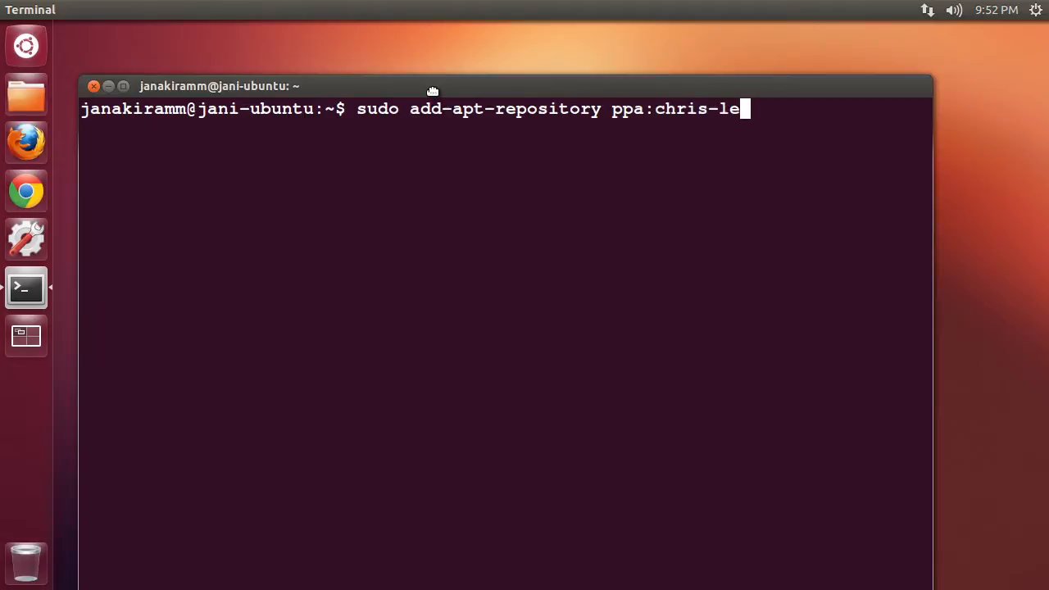
text(a/)
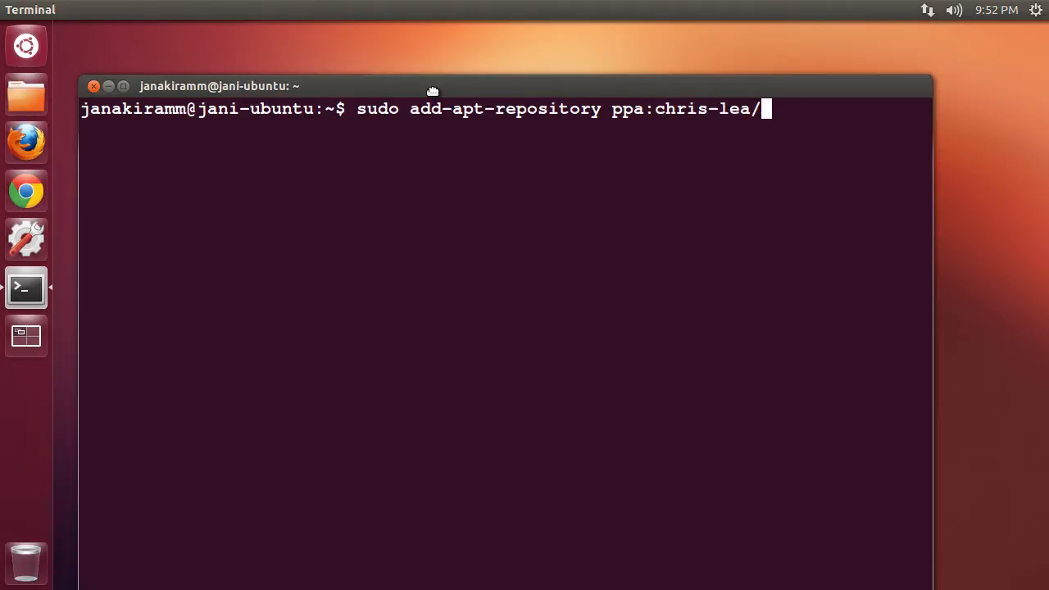
text(node.)
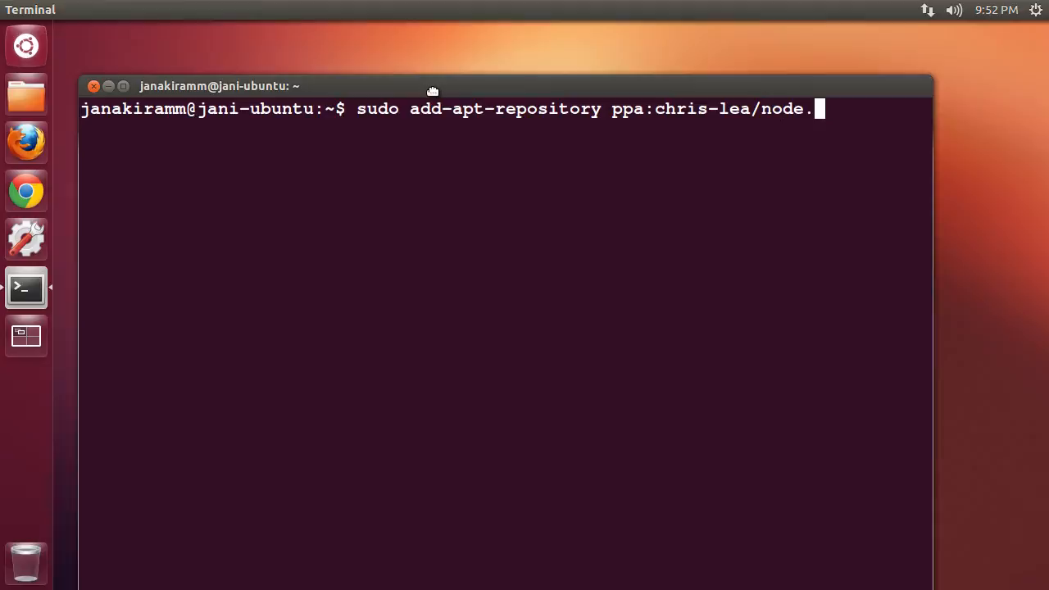
key(Return)
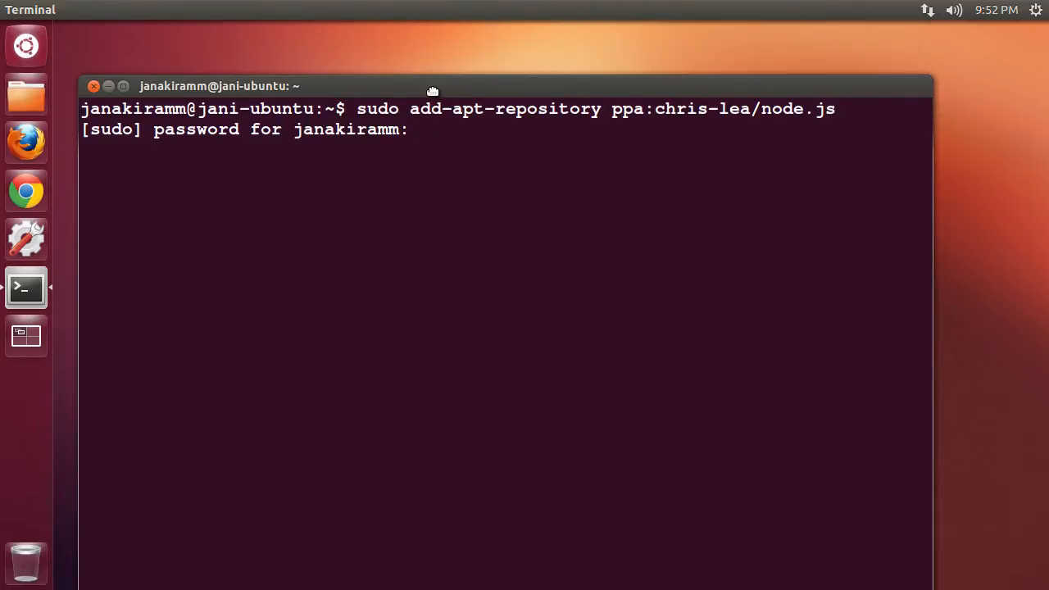
key(Return)
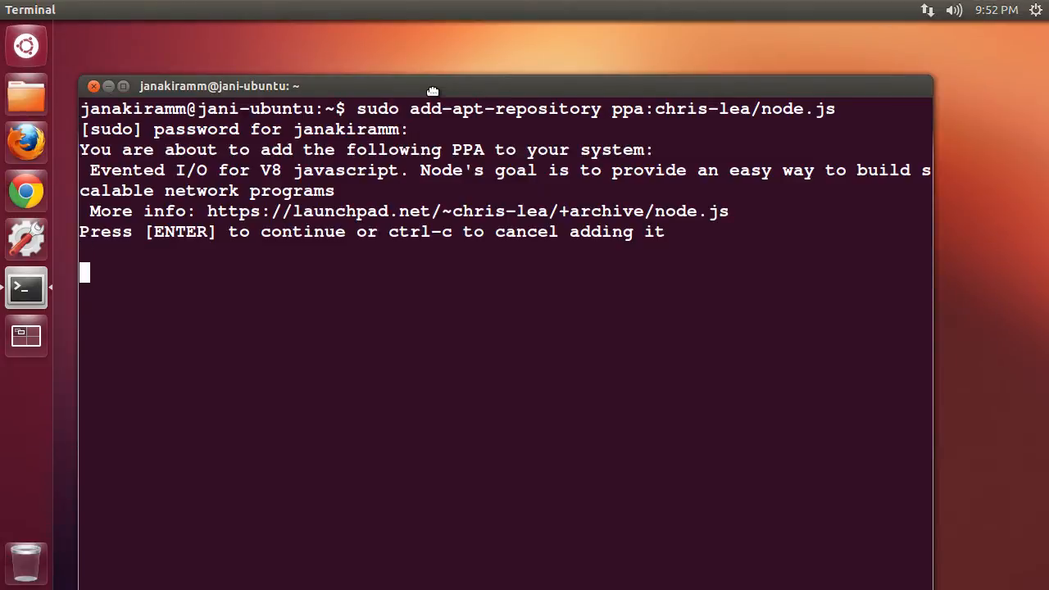
key(Return)
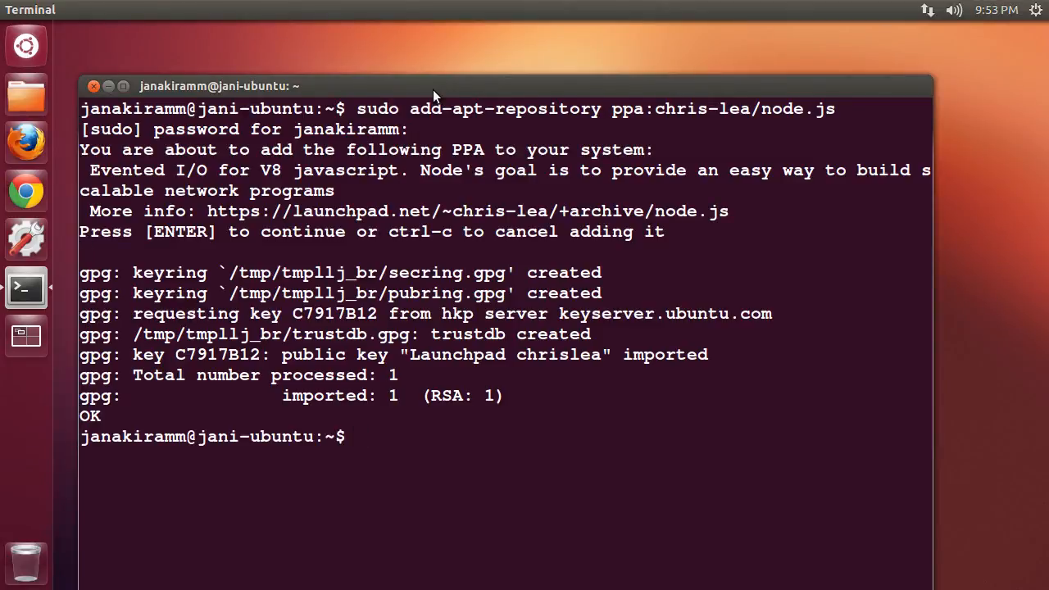
Run sudo apt-get update and let the package lists download.
text(su)
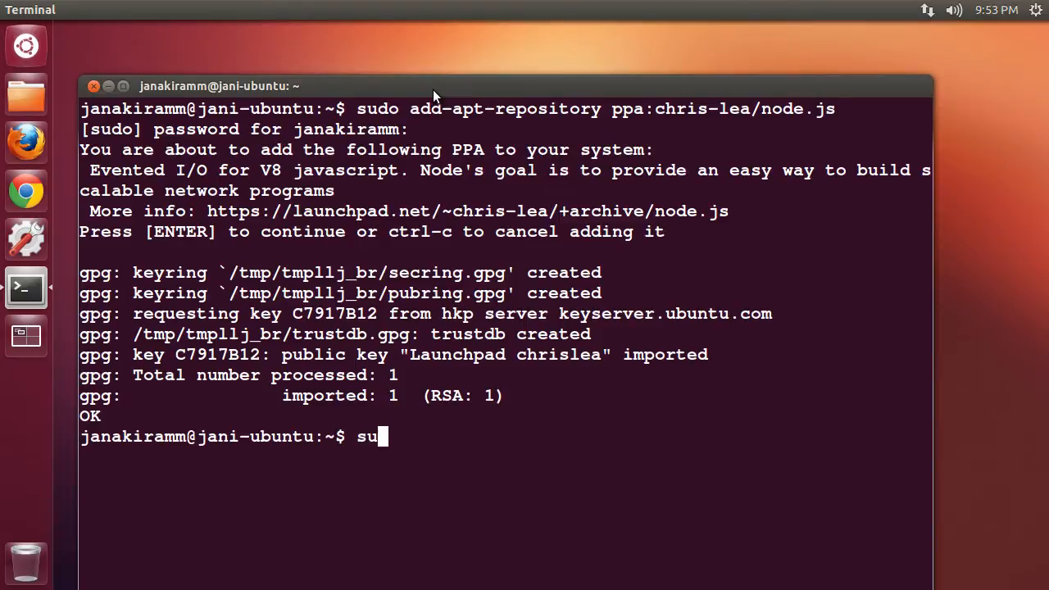
text(do)
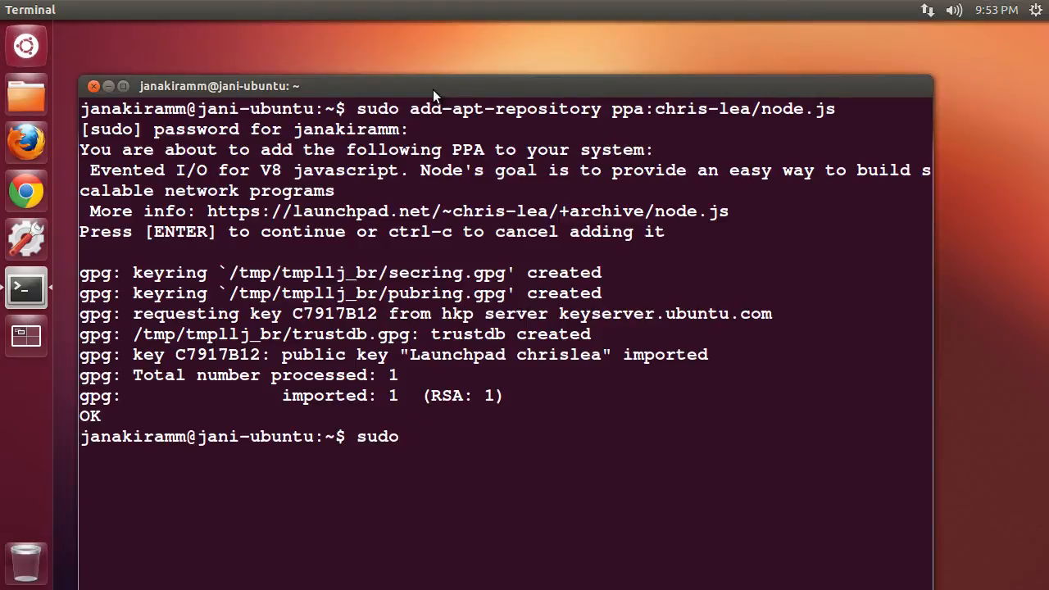
text(aprt)
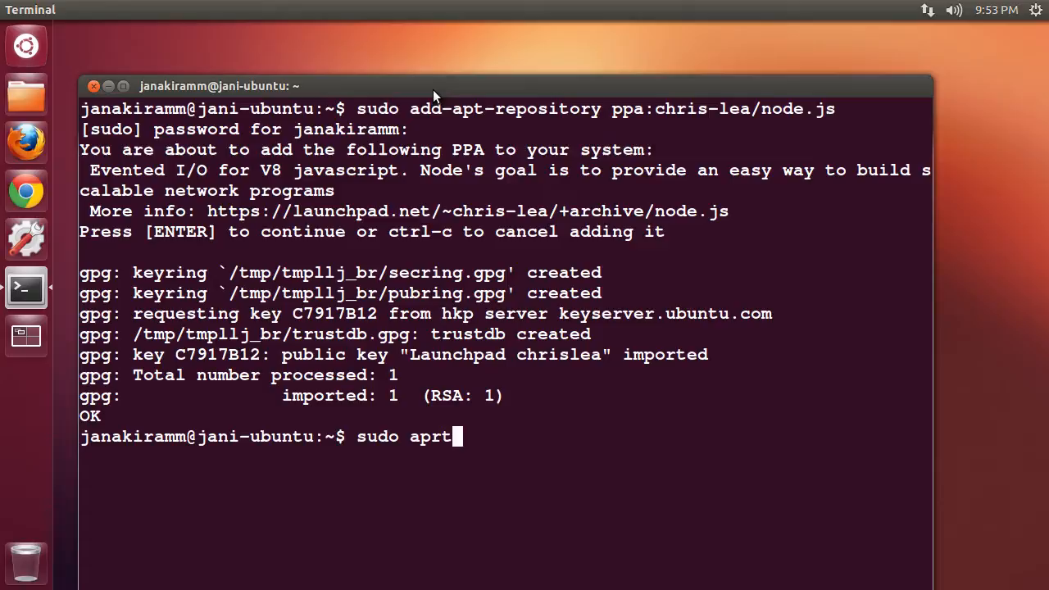
text(-get)
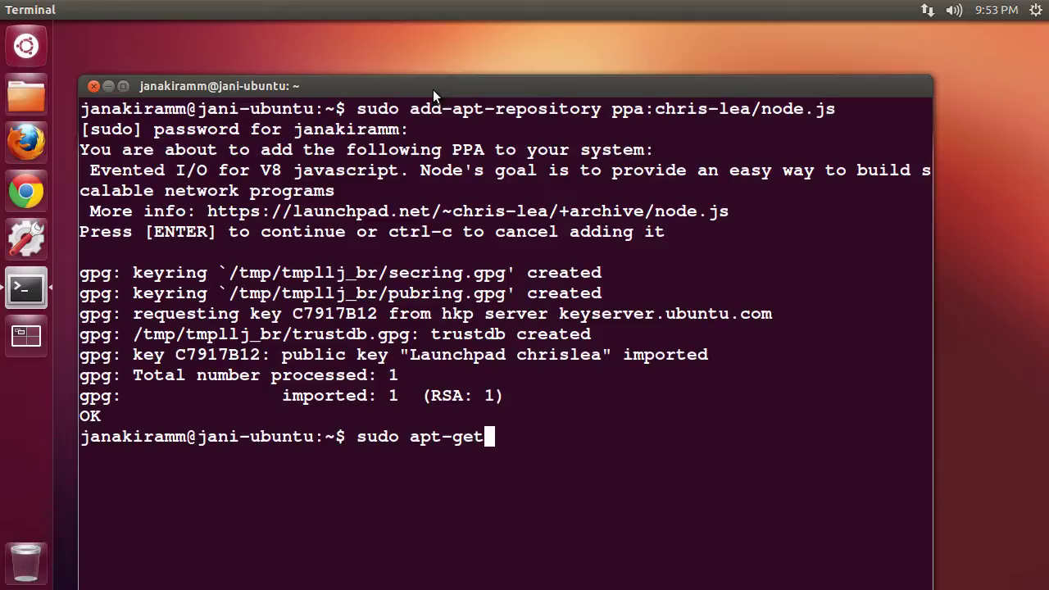
key(Return)
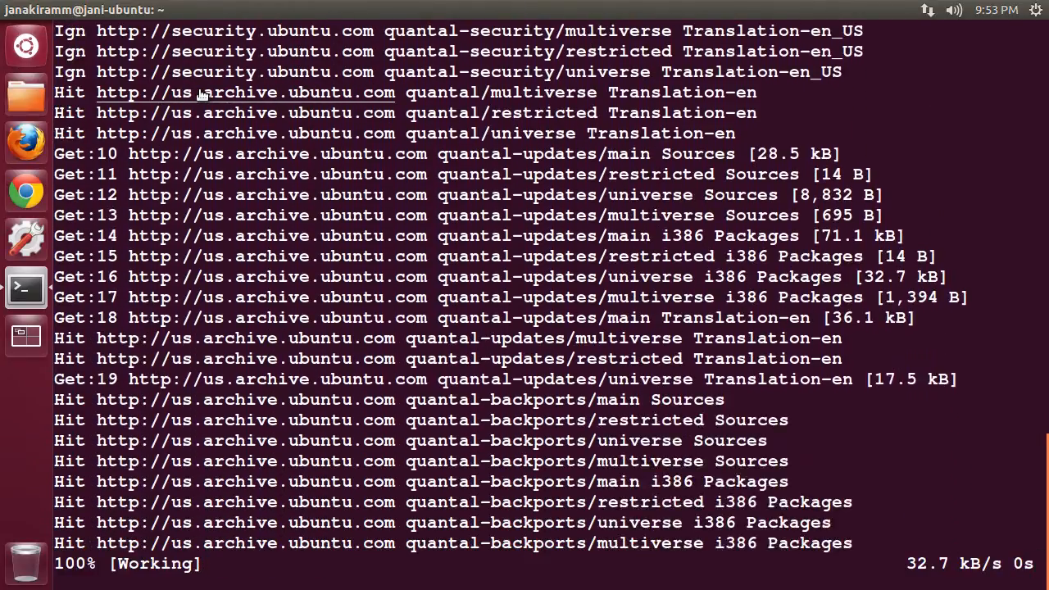
scroll(down, 3)
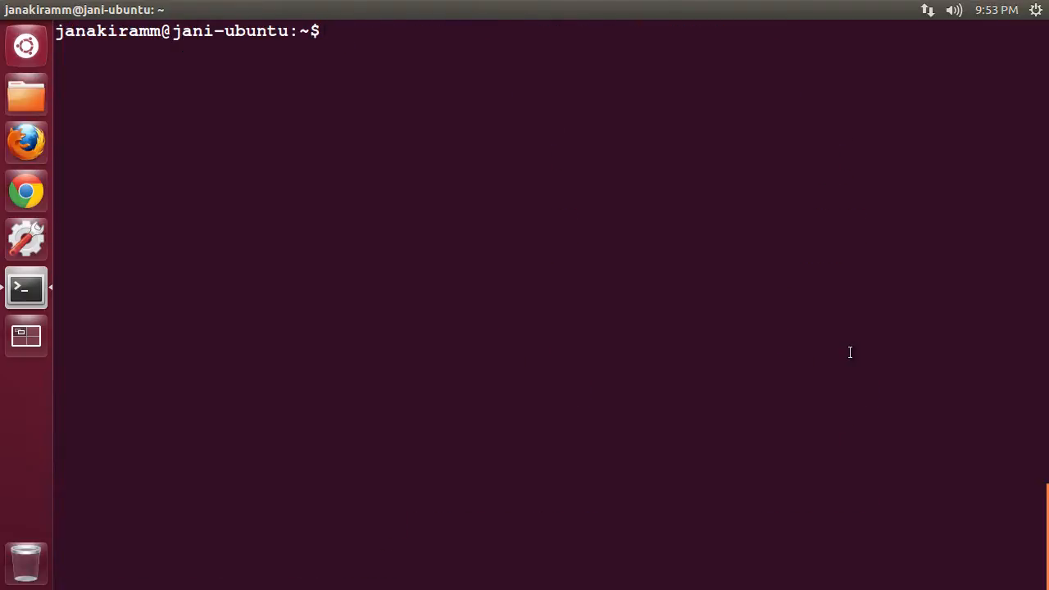
Enter sudo apt-get install nodejs to install the nodejs package.
text(sudo ap)
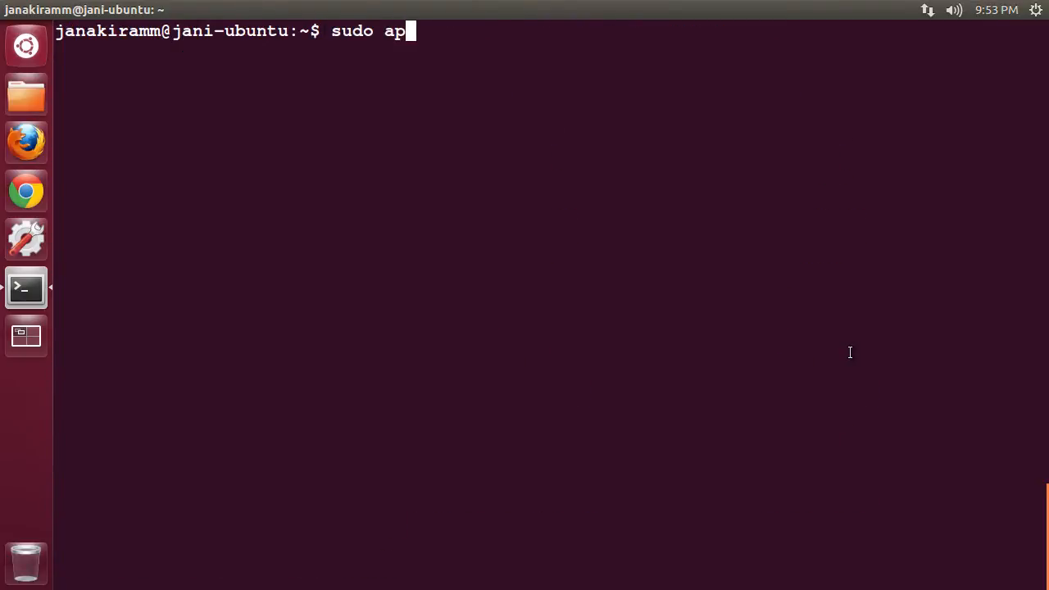
text(t-get int)
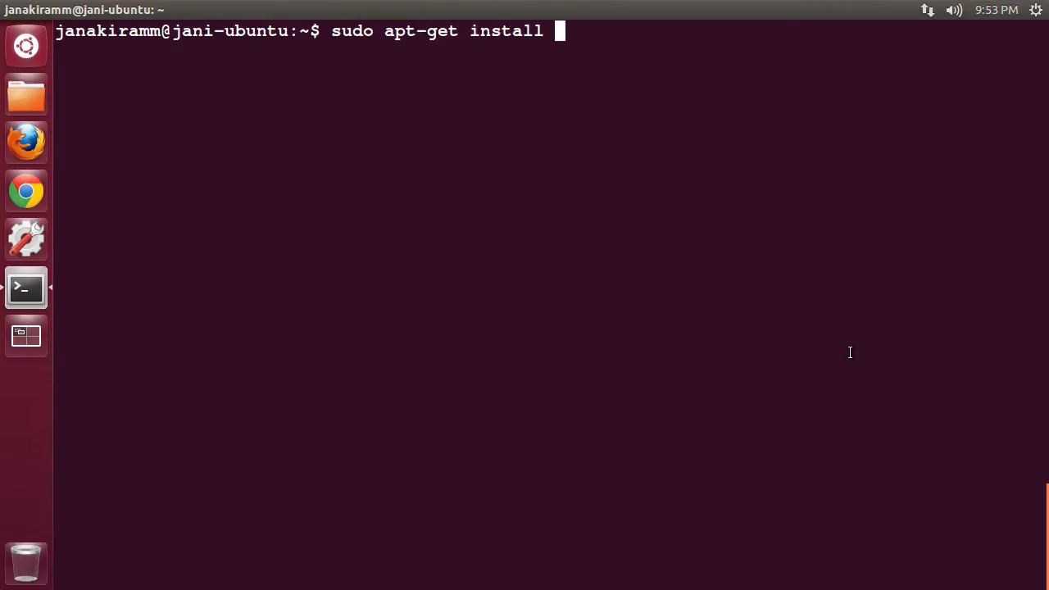
text(nod)
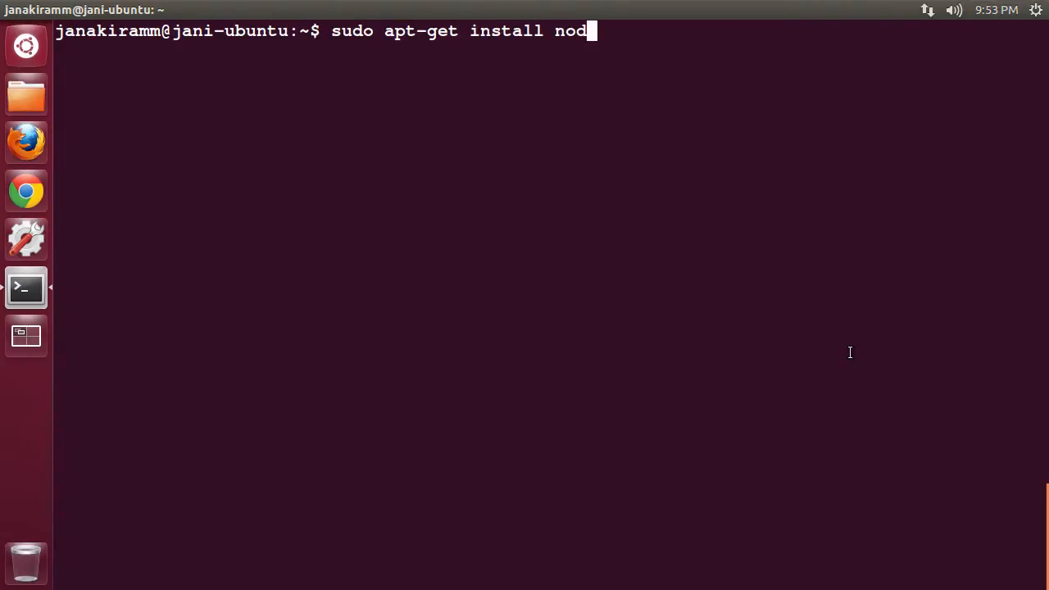
text(ejs)
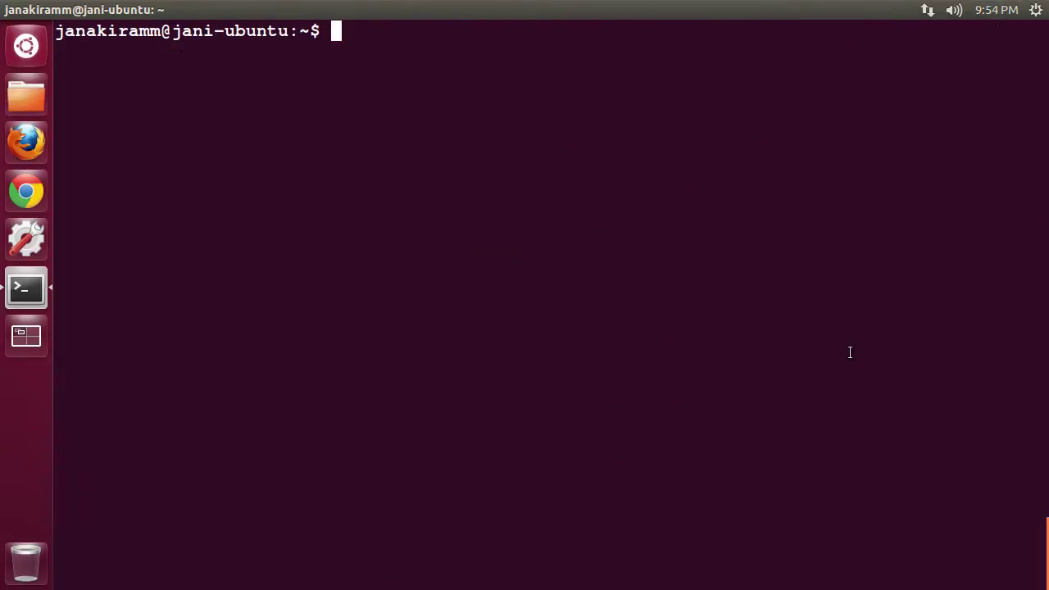
Run node --version to display the installed Node.js version.
text(n)
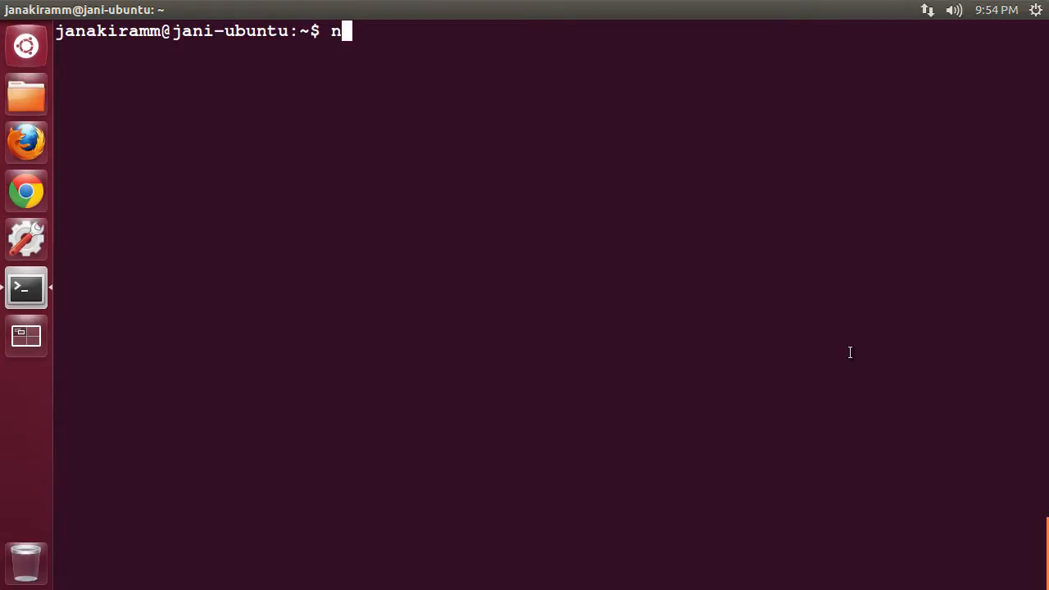
text(ode --)
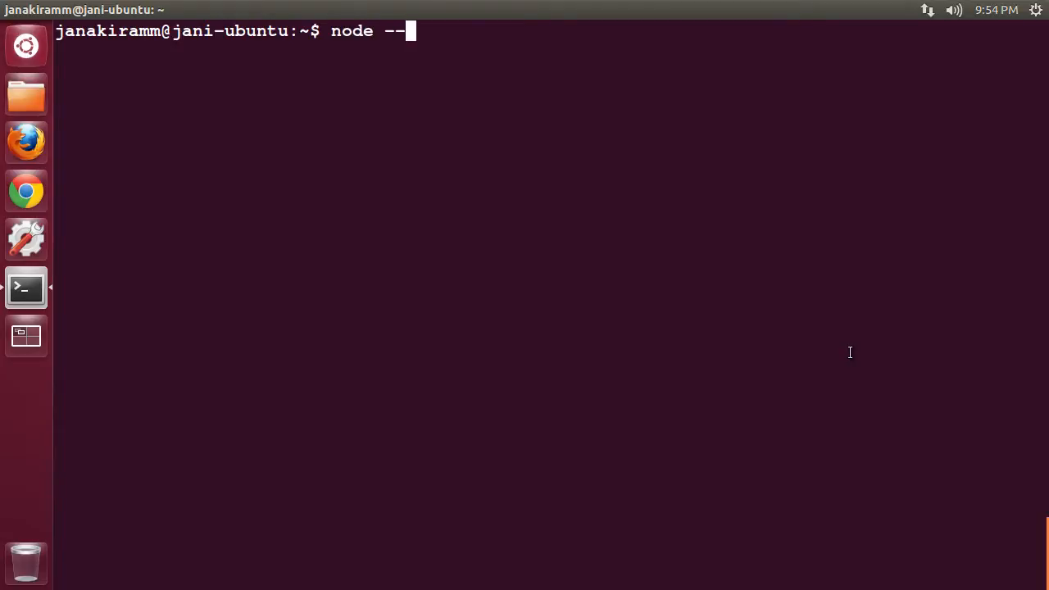
text(ver)
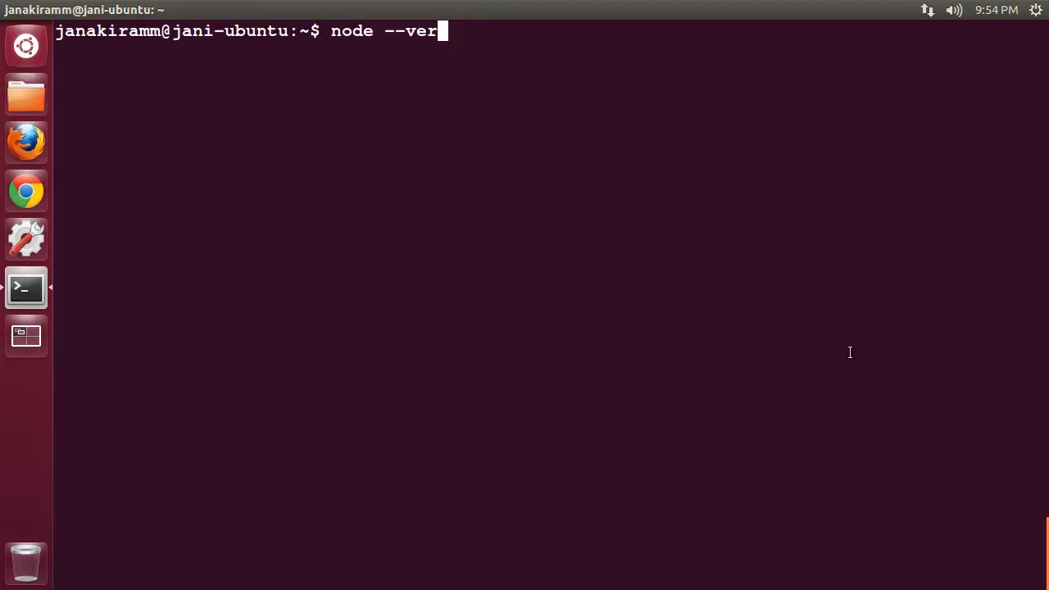
text(si)
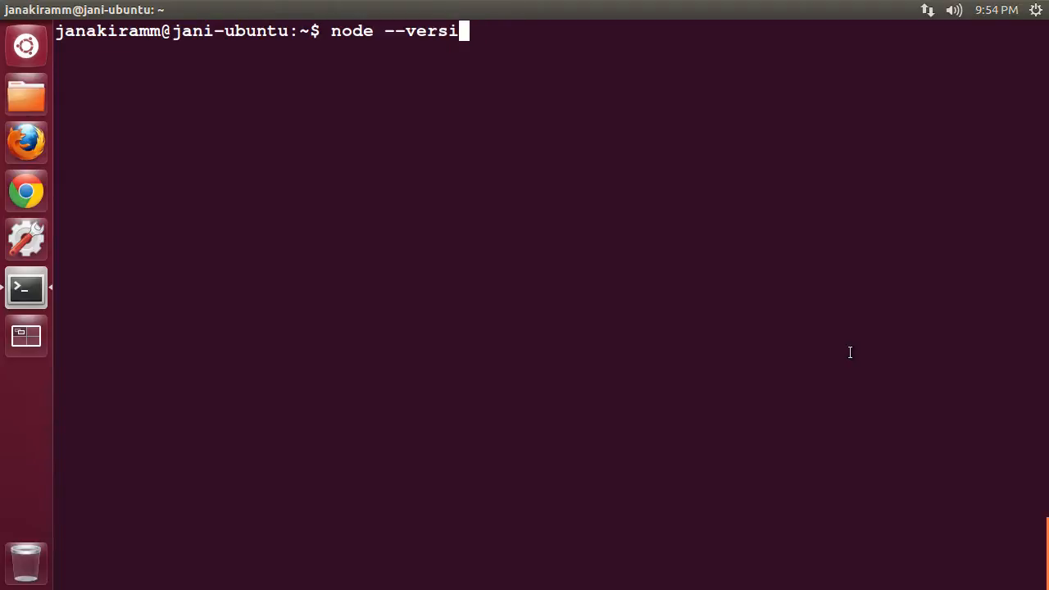
key(Return)
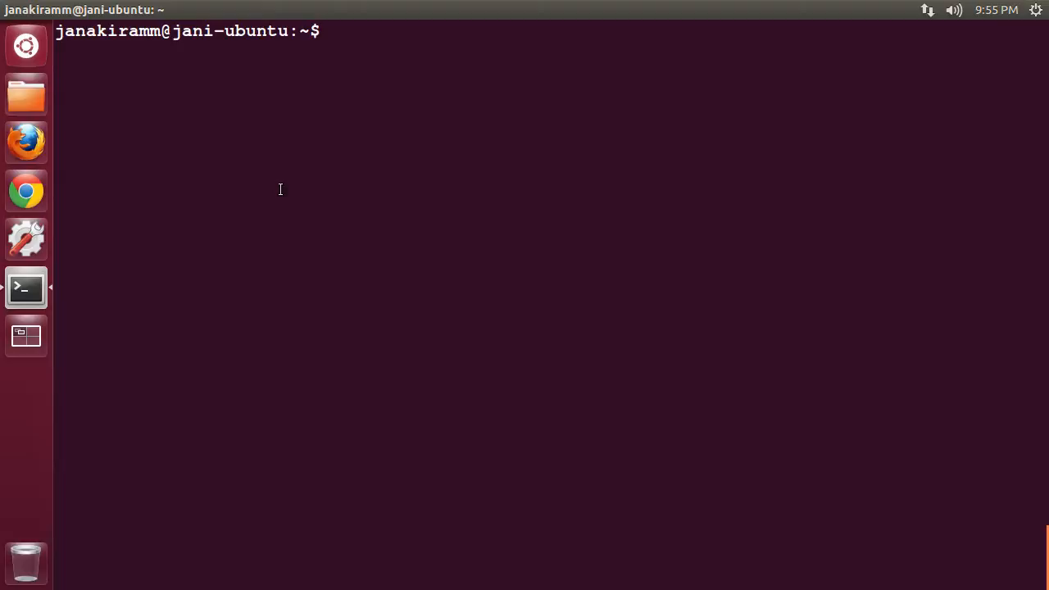
Install the azure package globally with sudo npm install azure -g, then clear the output.
text(sudo)
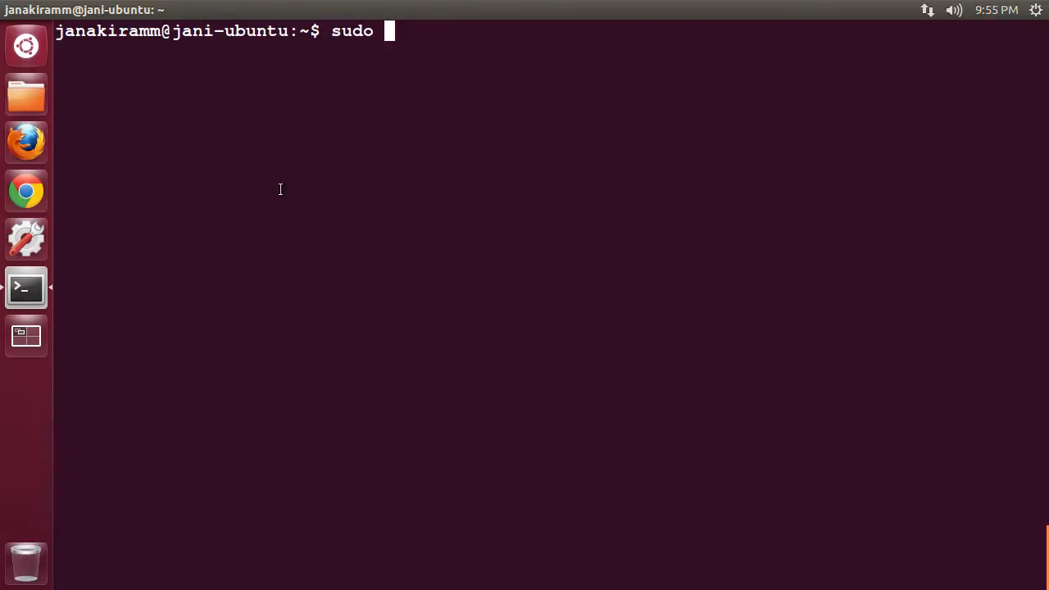
text(np)
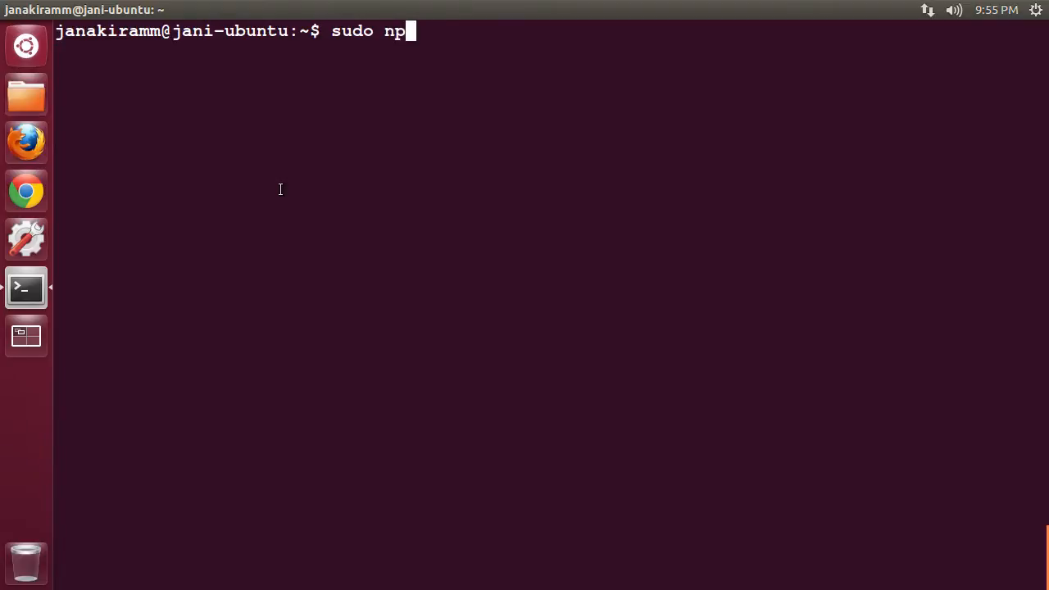
text(m install)
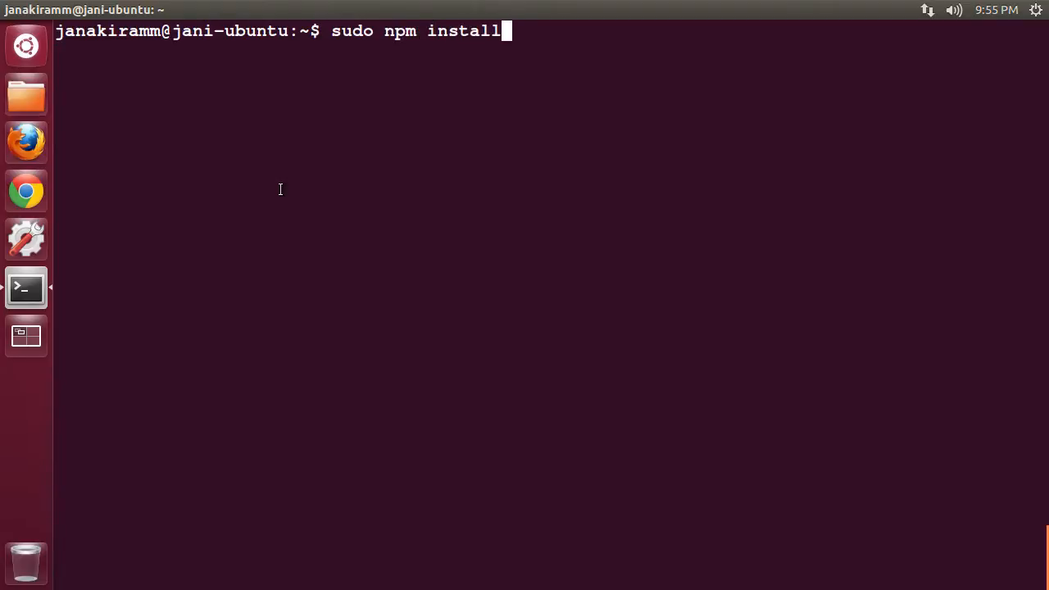
text(azure -g)
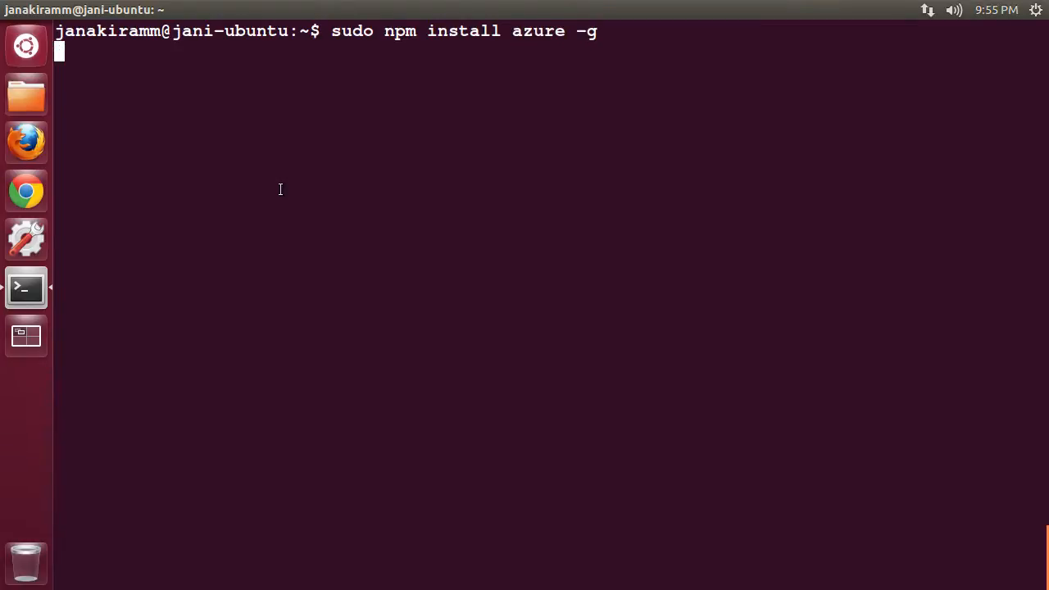
key(Return)
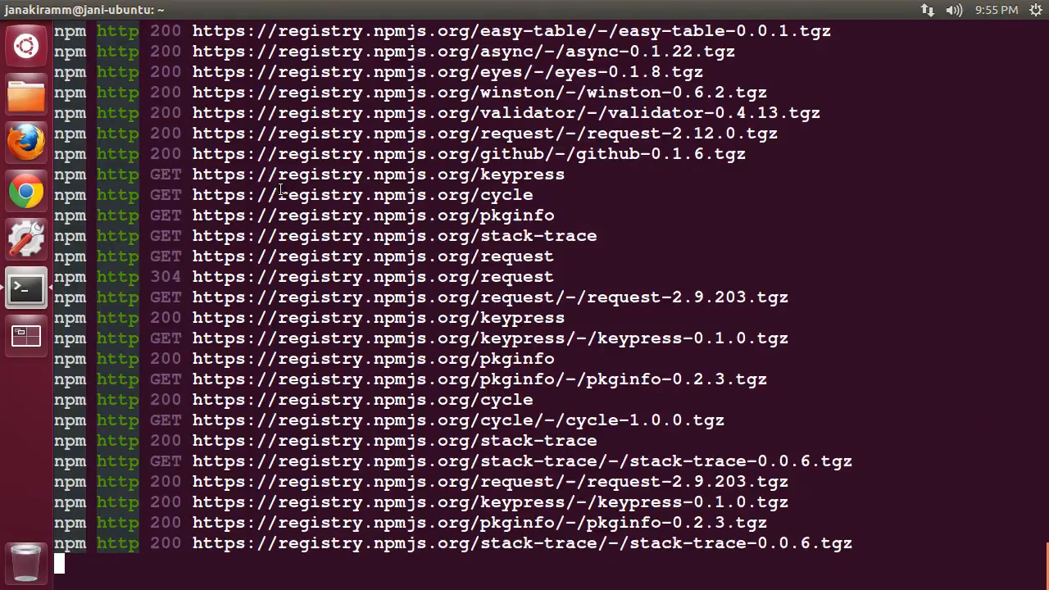
text(clea)
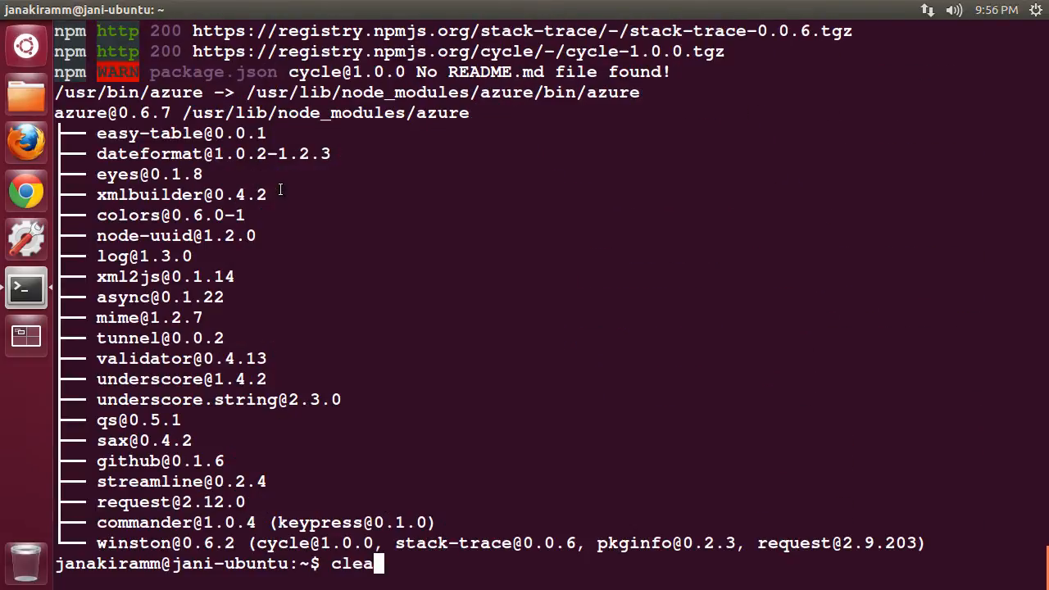
key(Return)
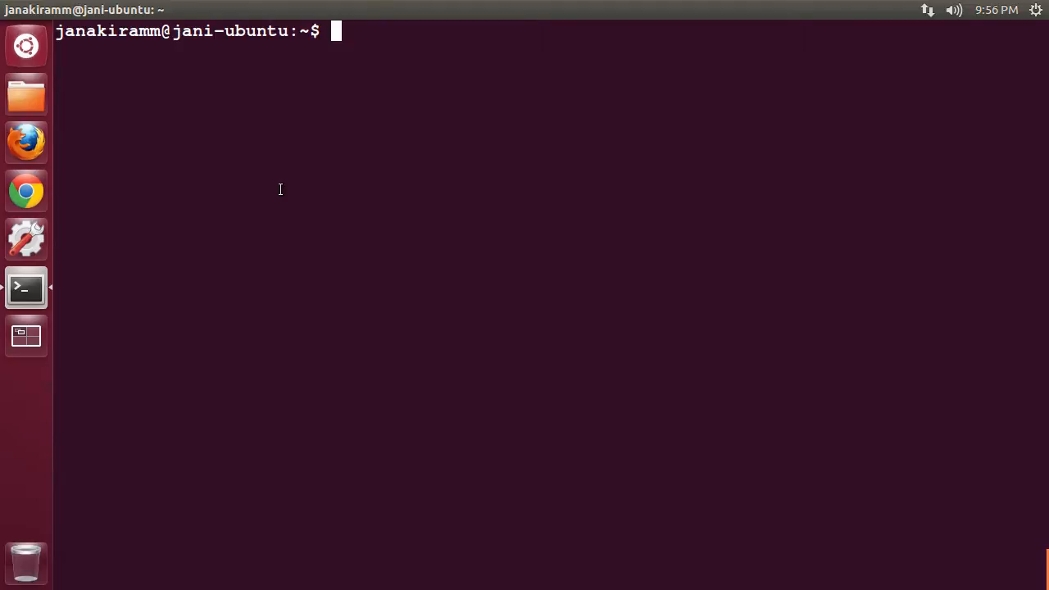
Run azure account download to launch the browser to the publish settings download.
text(azure)
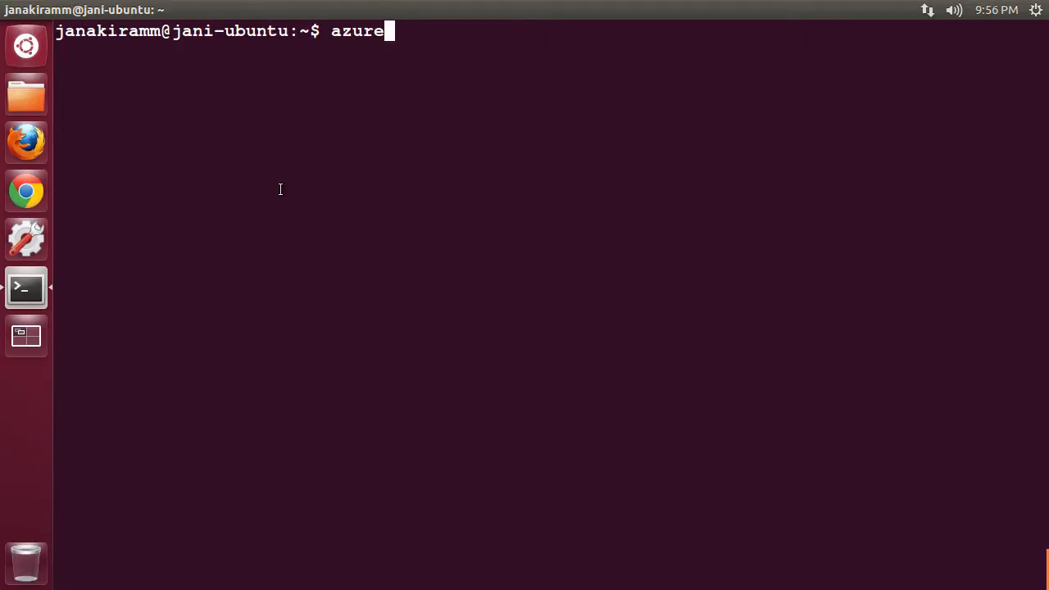
text(account download)
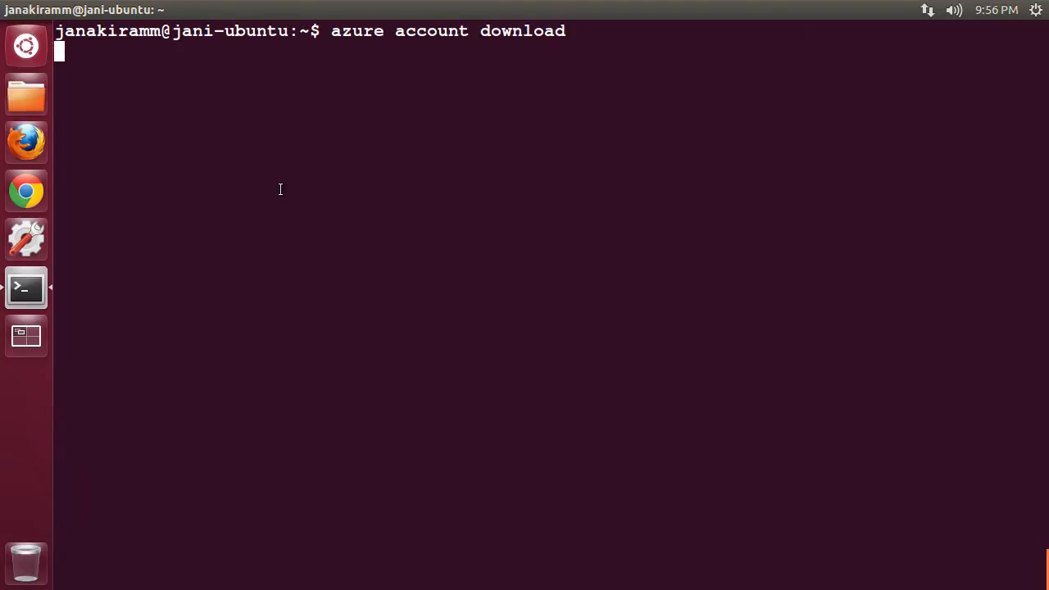
key(Return)
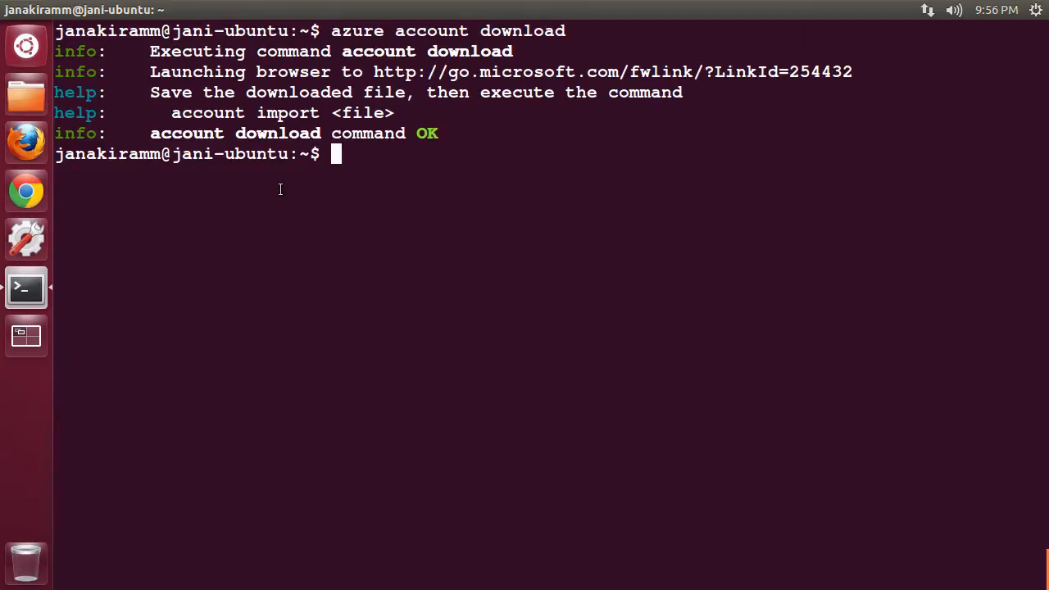
click(25, 141)
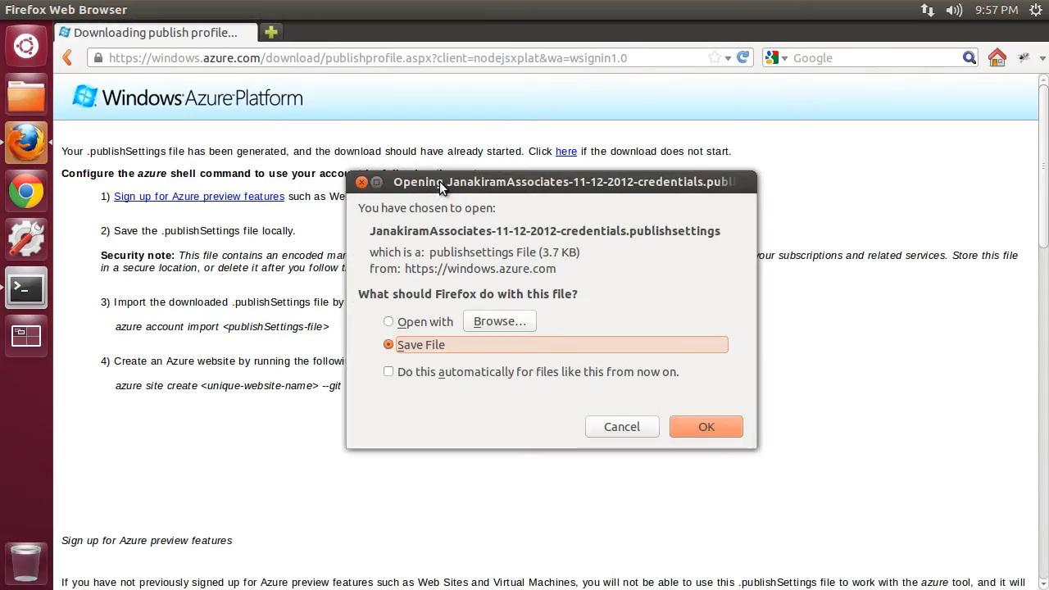
Save the credentials .publishsettings file from the Firefox download prompt.
drag(561, 181, 613, 226)
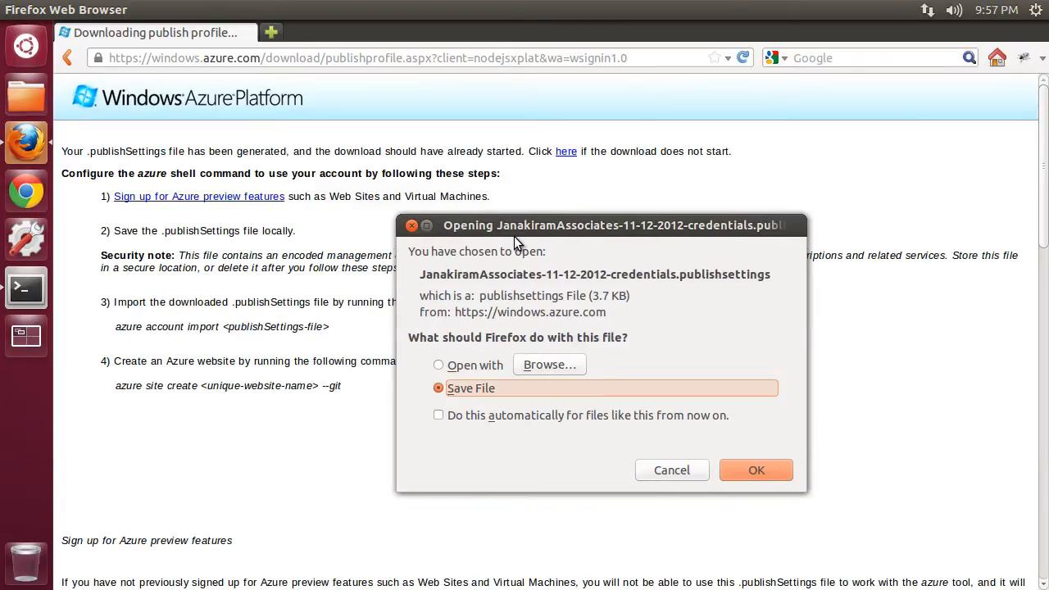
click(755, 470)
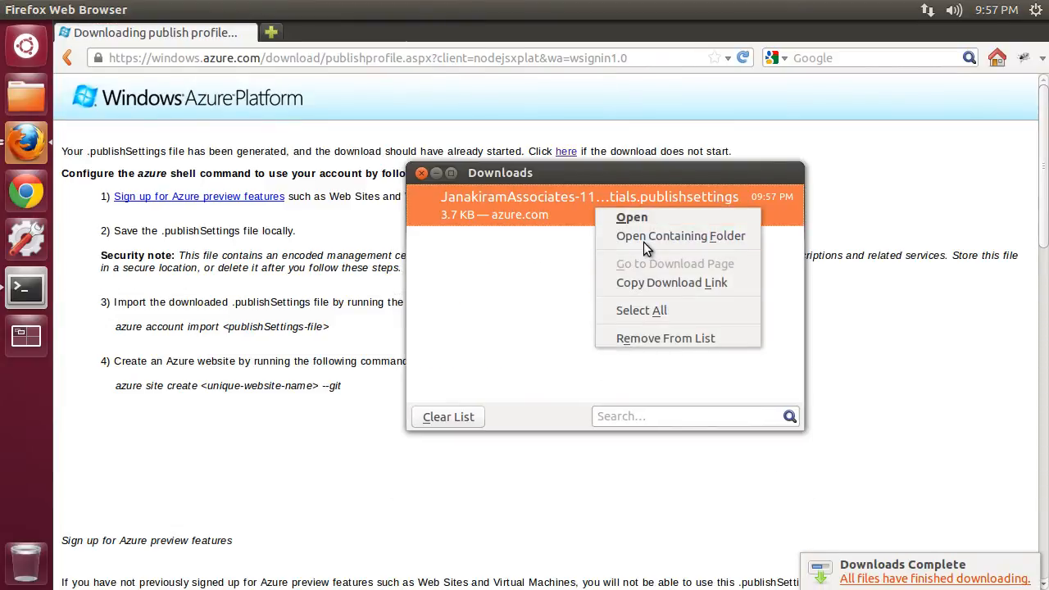
Check the .publishsettings file in the Downloads folder, then close Files and Firefox Downloads.
click(681, 236)
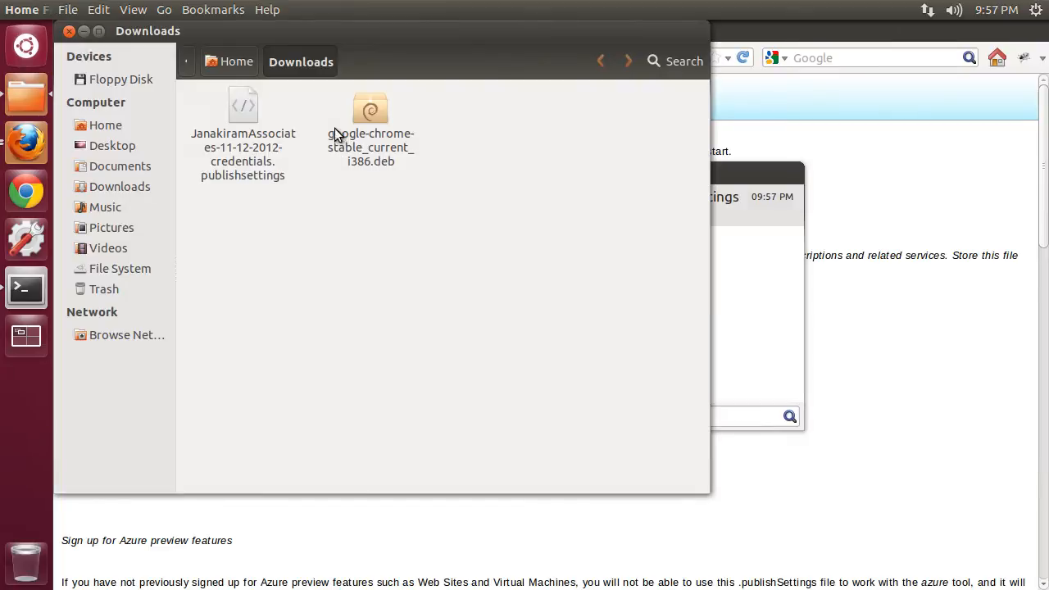
click(243, 131)
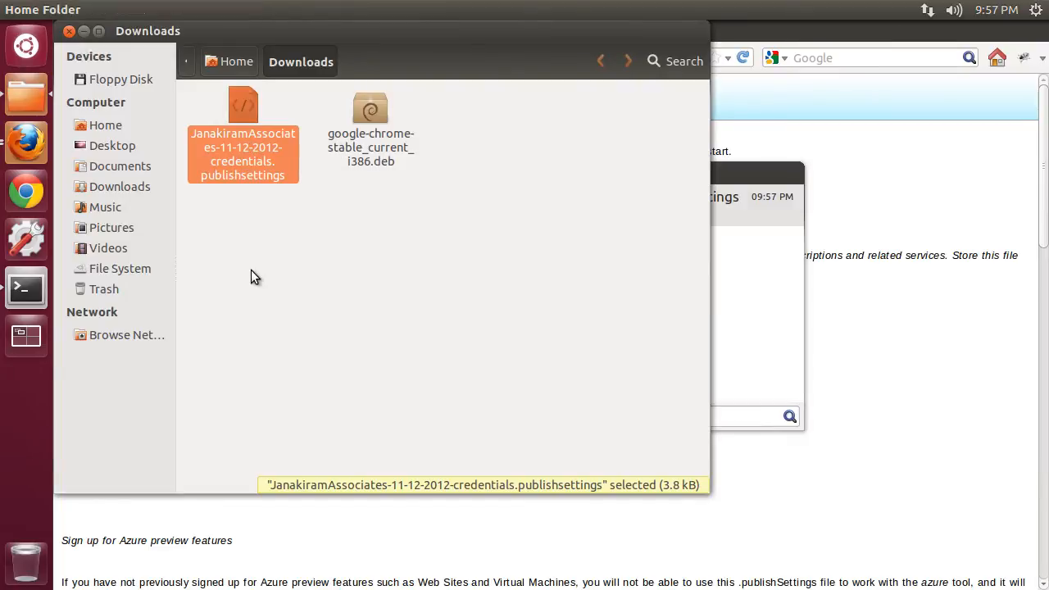
mouse_move(70, 31)
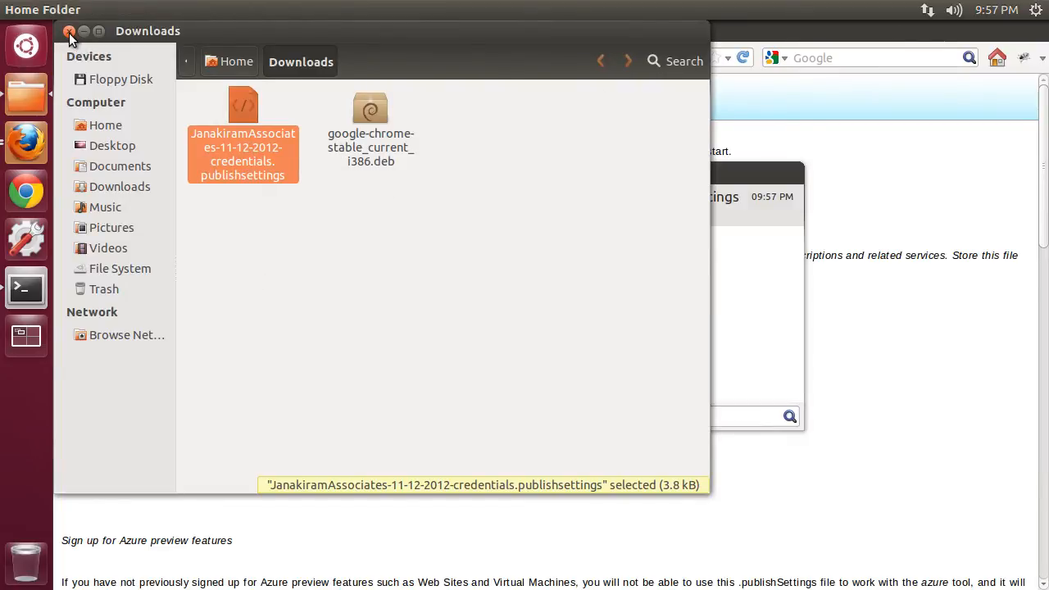
click(70, 31)
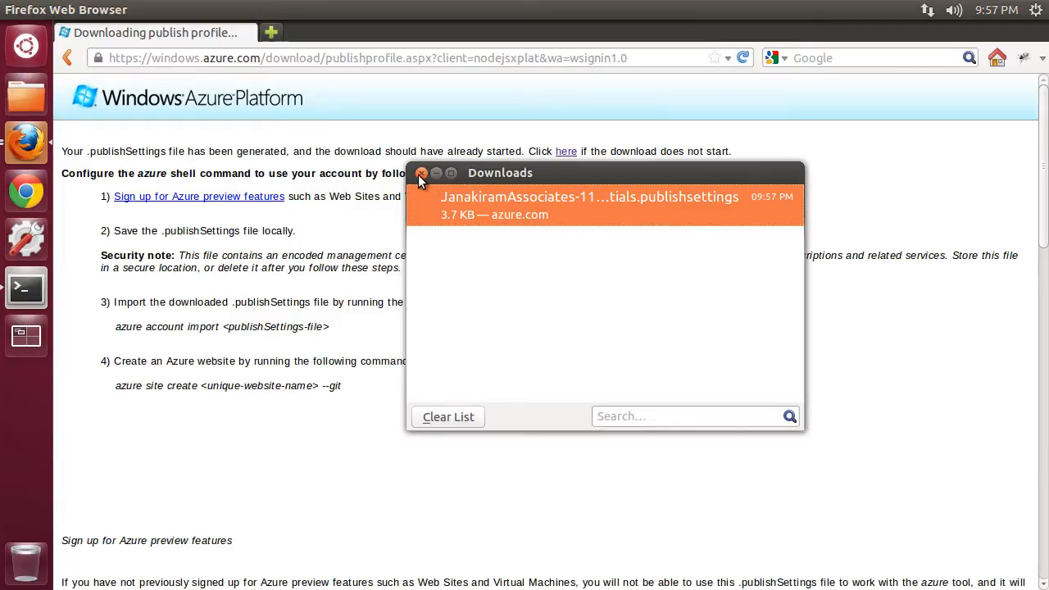
click(421, 173)
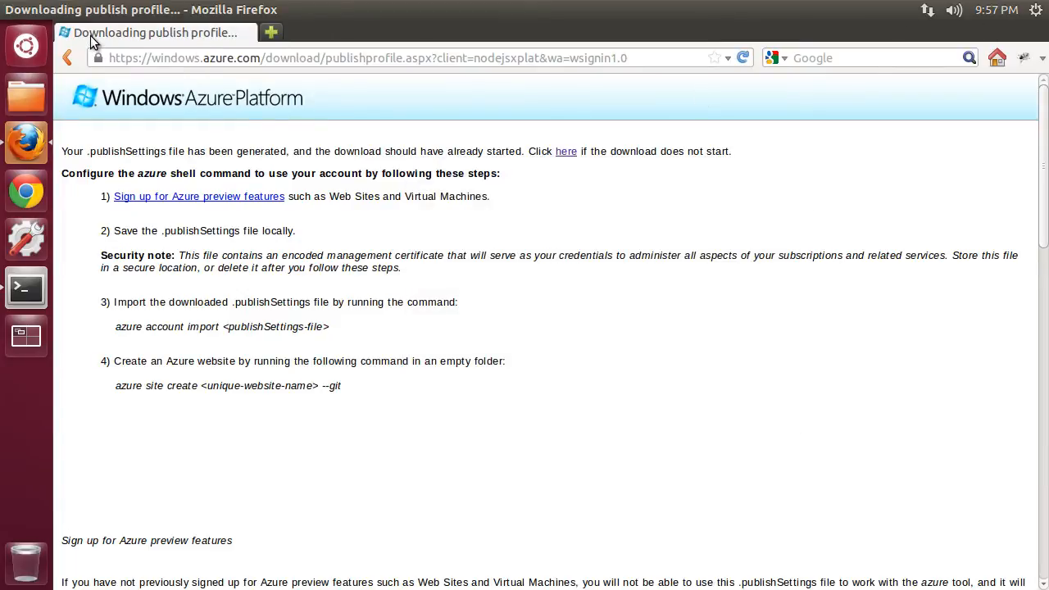
List ./Downloads in Terminal to confirm the publishsettings file, then clear the screen.
click(26, 287)
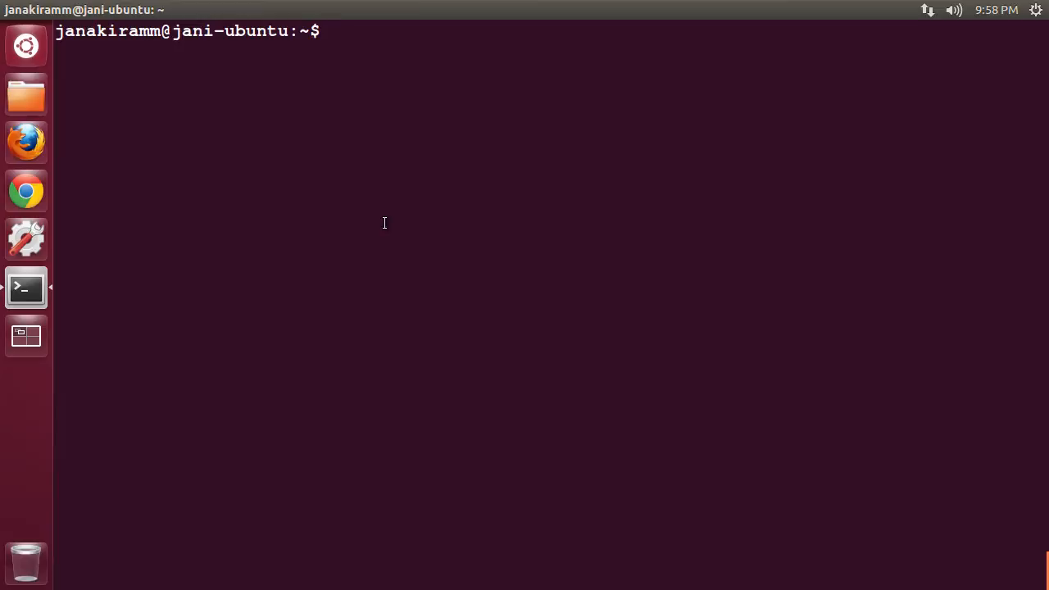
text(ls Do)
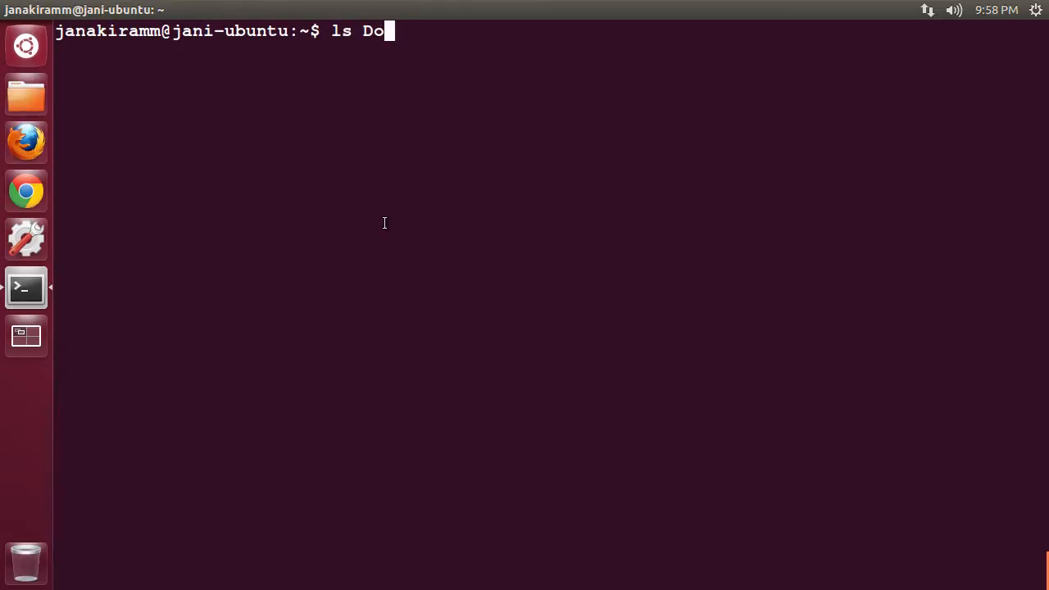
key(BackSpace)
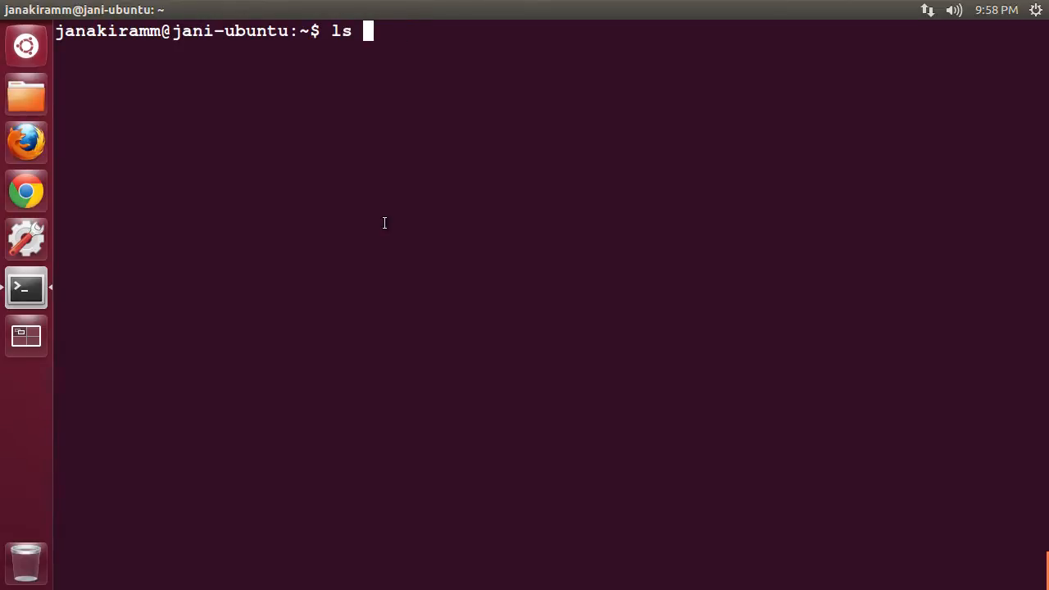
text(./Downloads/)
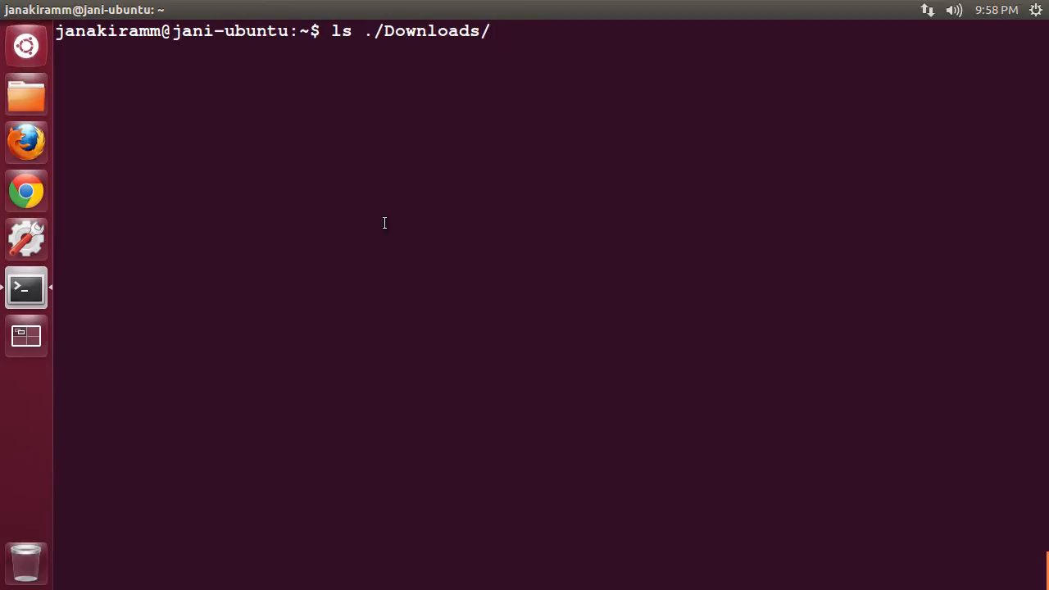
key(Return)
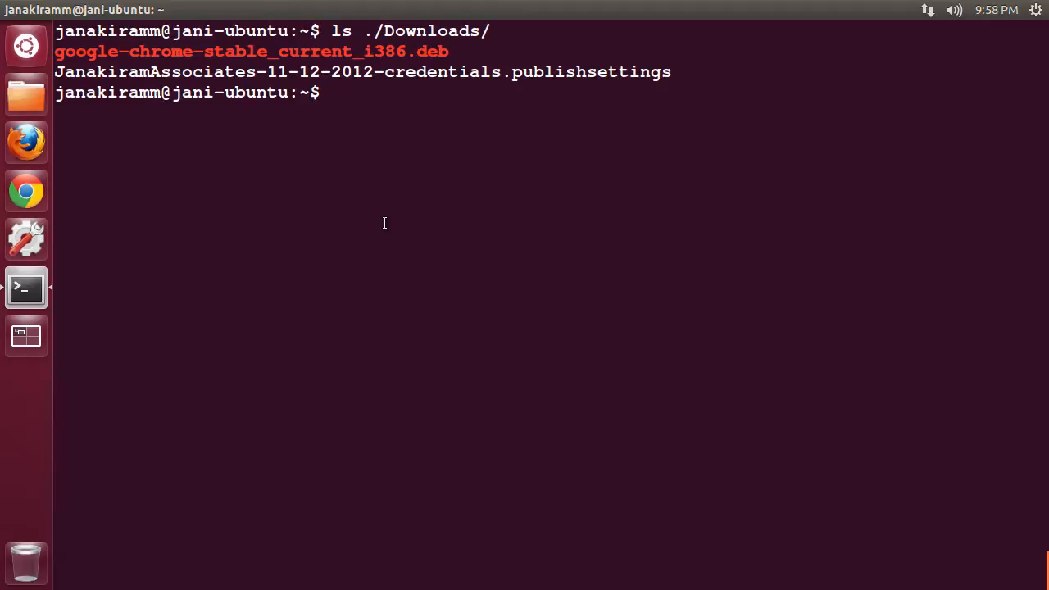
text(clear)
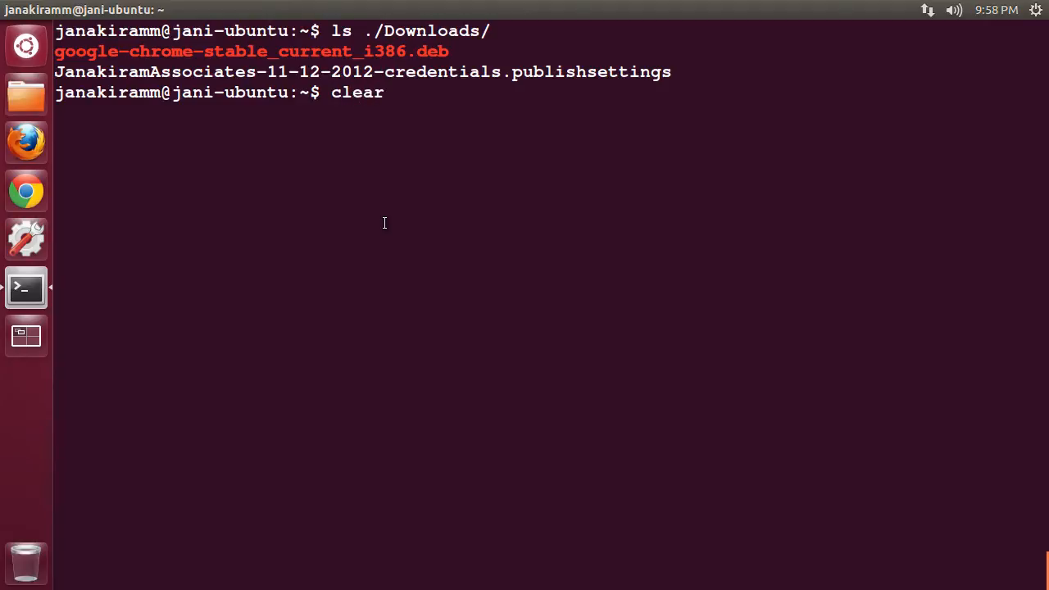
key(Return)
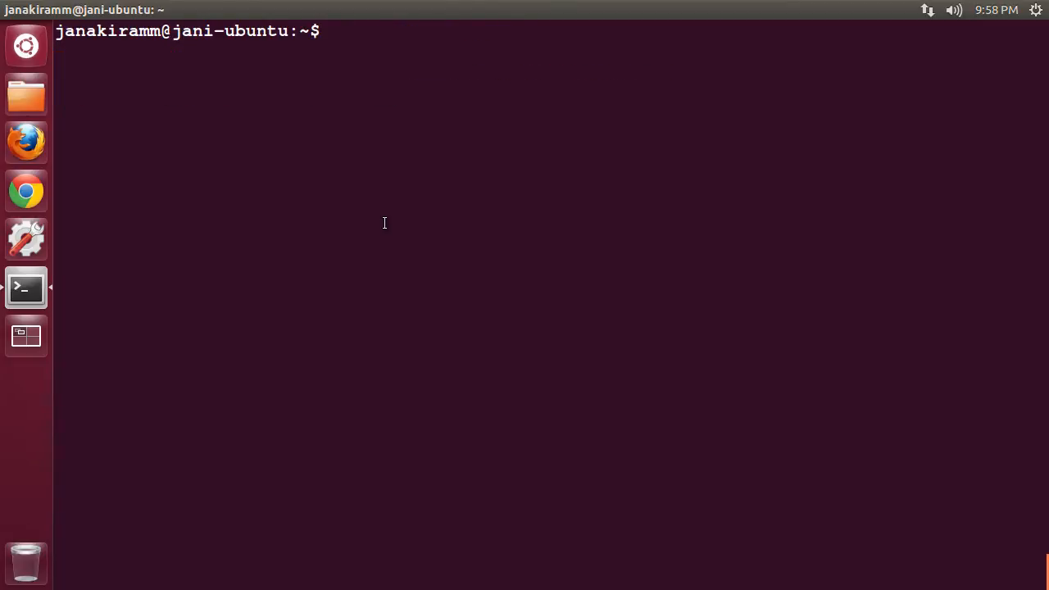
Import ./Downloads/JanakiramAssociates-11-12-2012-credentials.publishsettings with azure account import.
text(az)
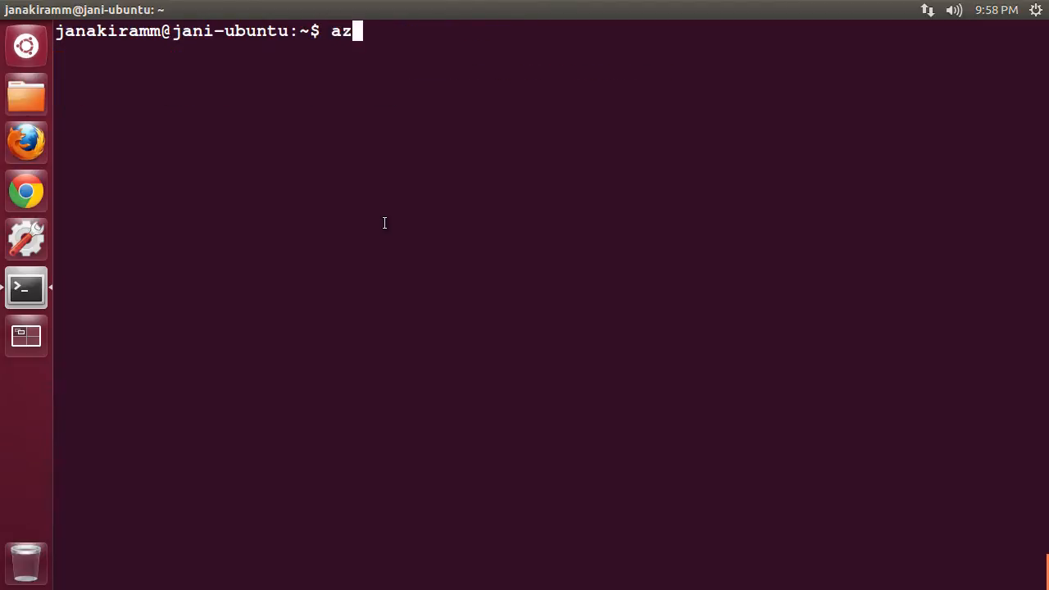
text(ure a)
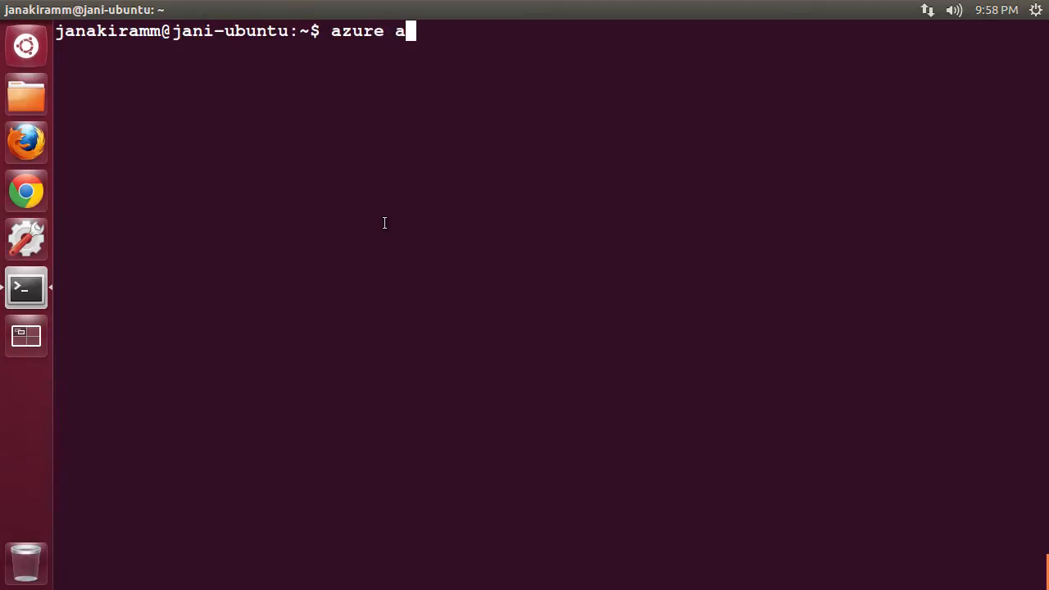
text(ccount)
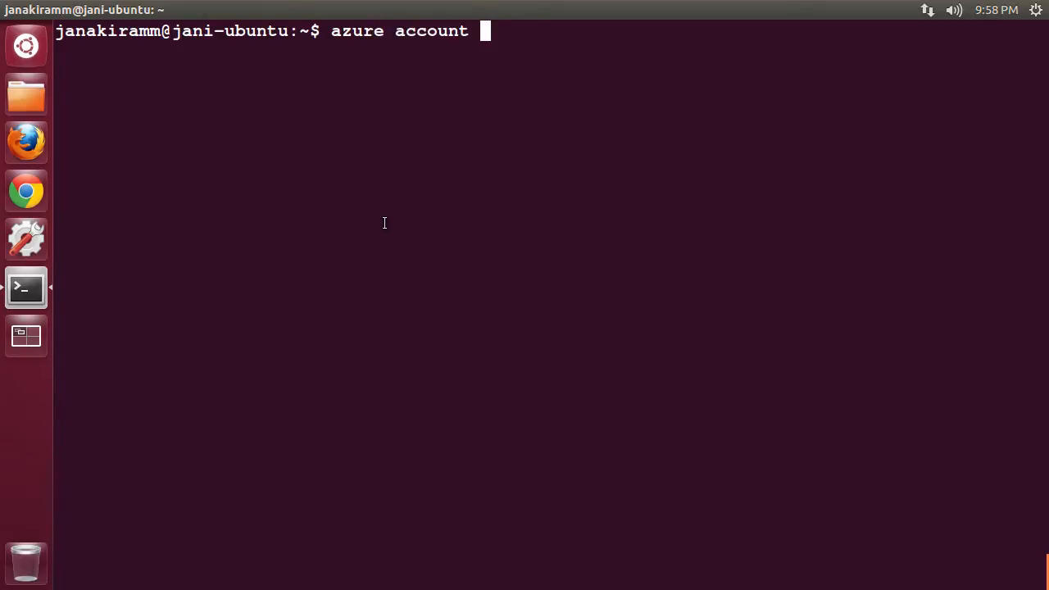
text(import)
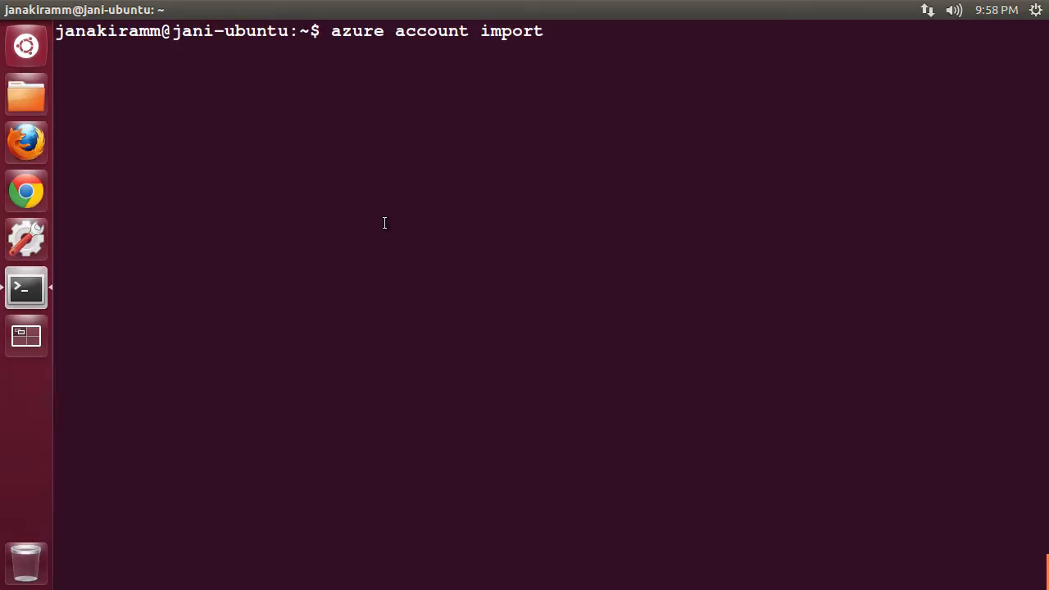
text(./Down)
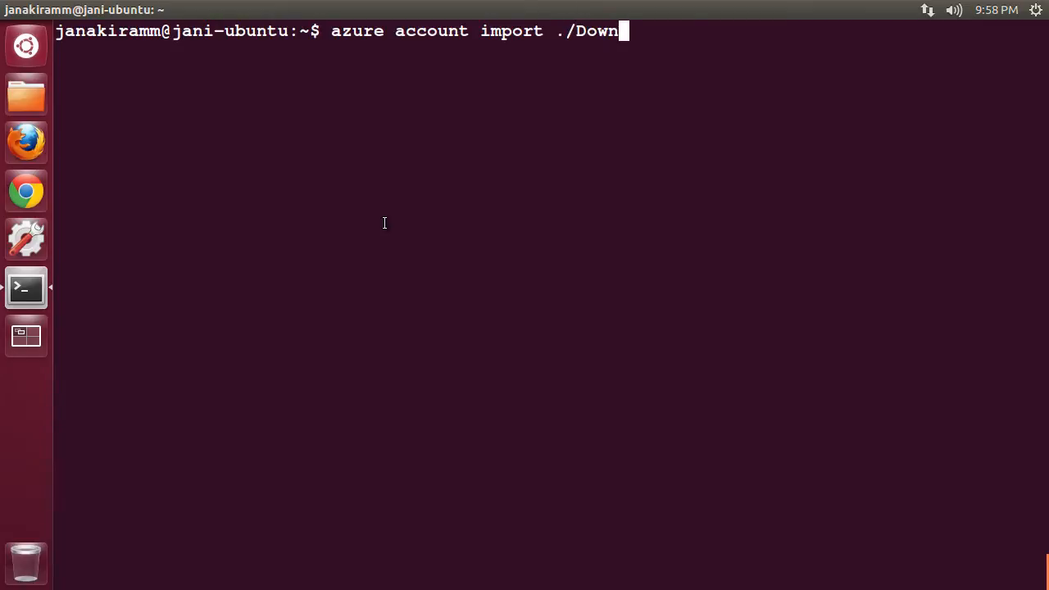
text(loads/JanakiramAssociates-11-12-2012-credentials.publishsettings)
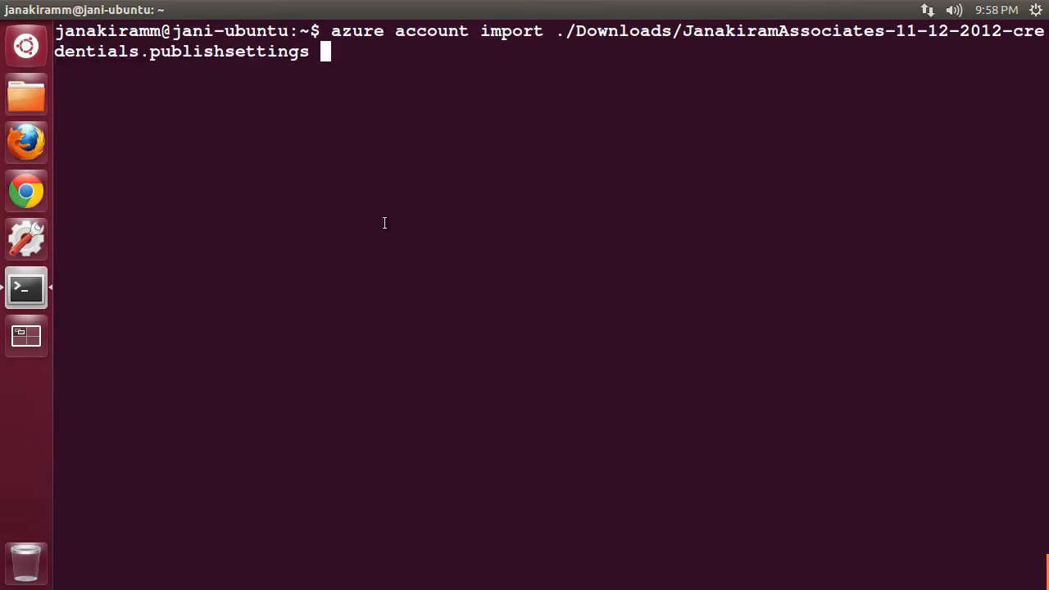
key(Return)
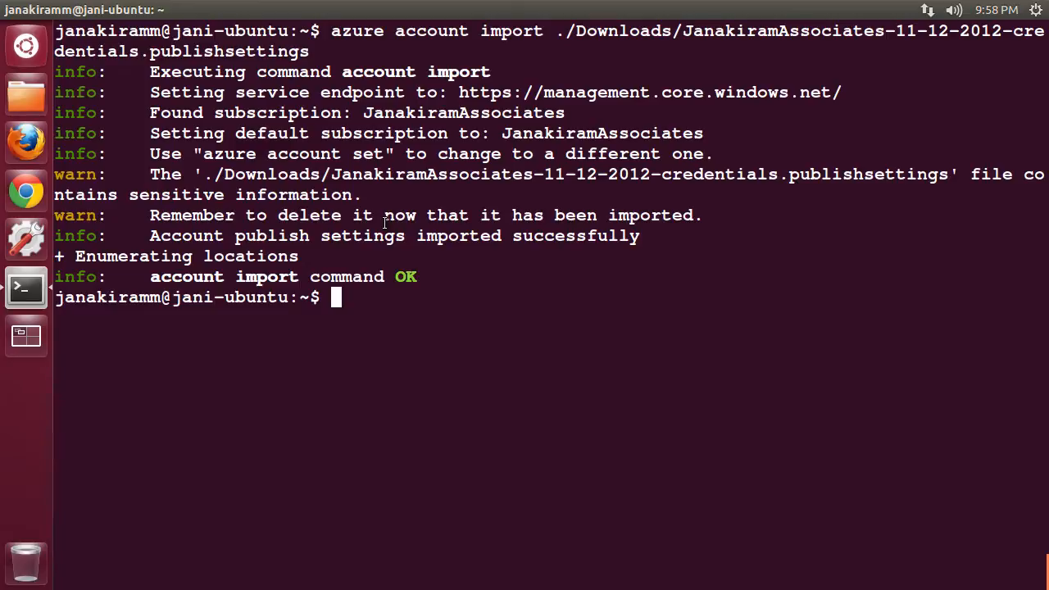
text(cl)
text(azure)
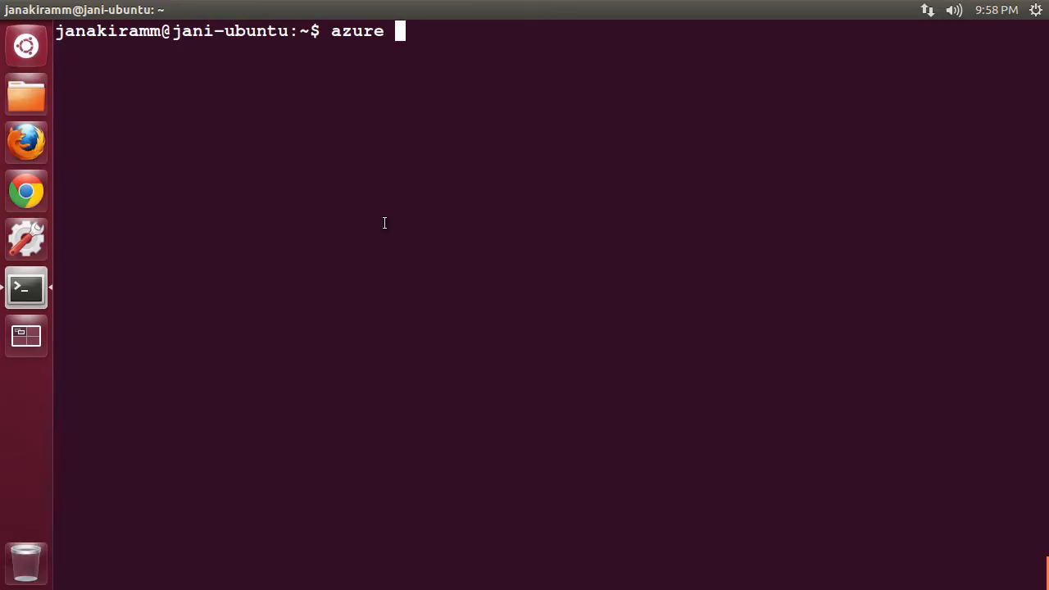
Show the Azure config endpoint and JanakiramAssociates subscription with 'azure config list', then clear the screen.
text(config list)
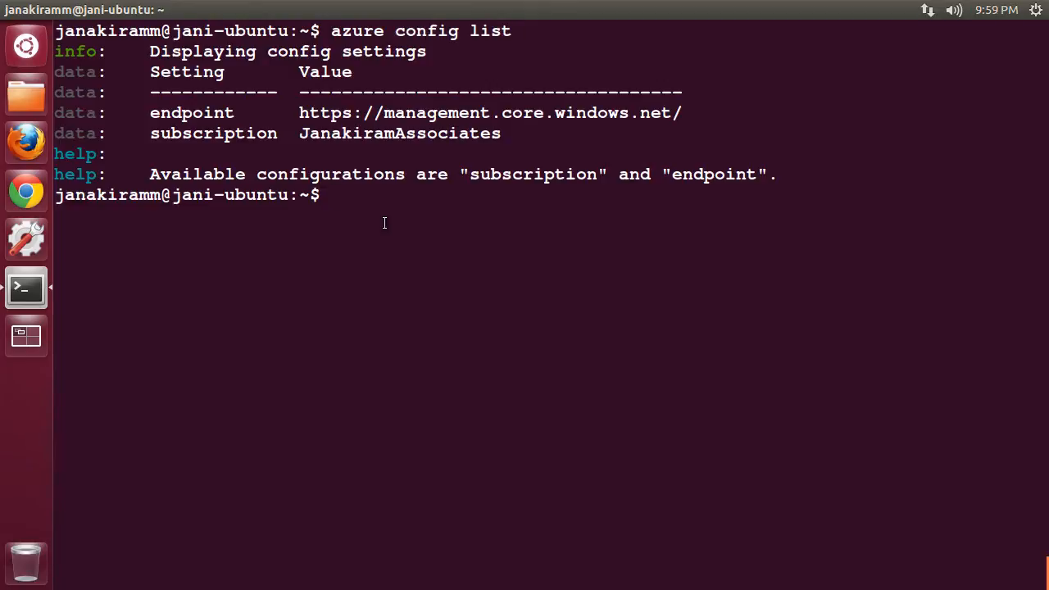
mouse_move(354, 133)
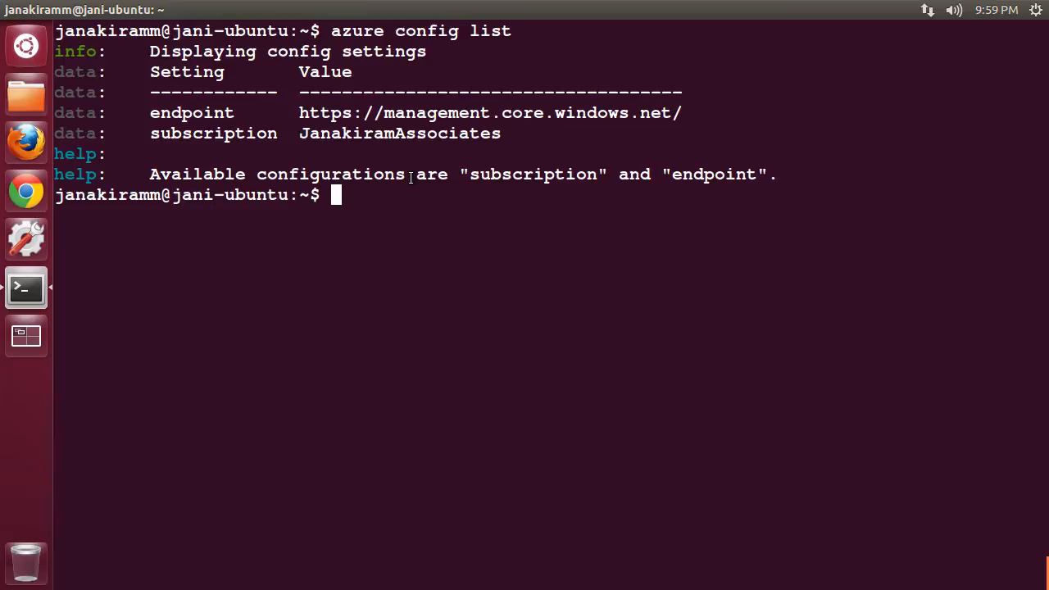
text(clea)
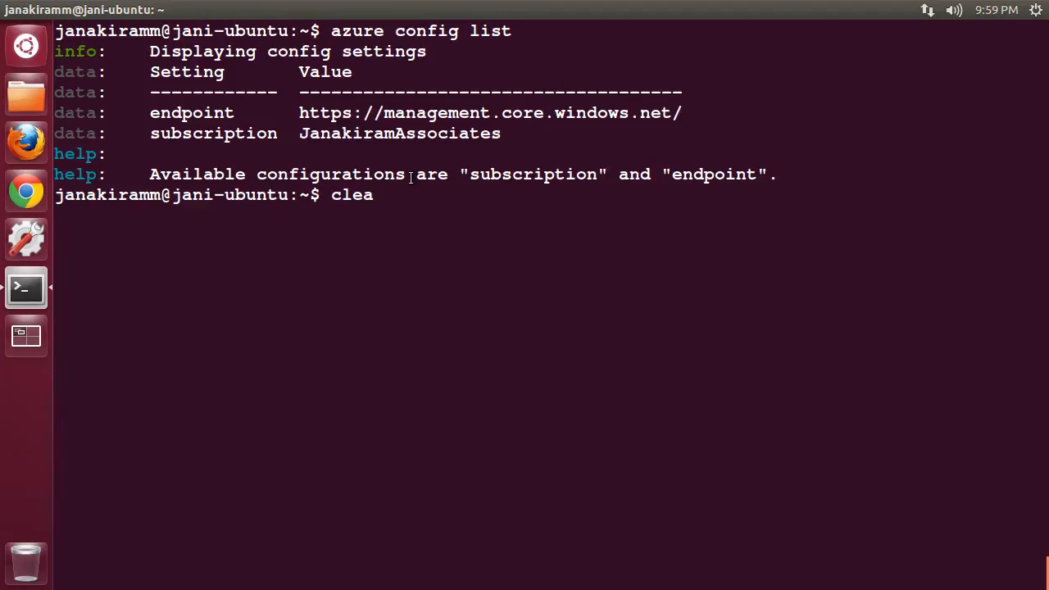
key(Return)
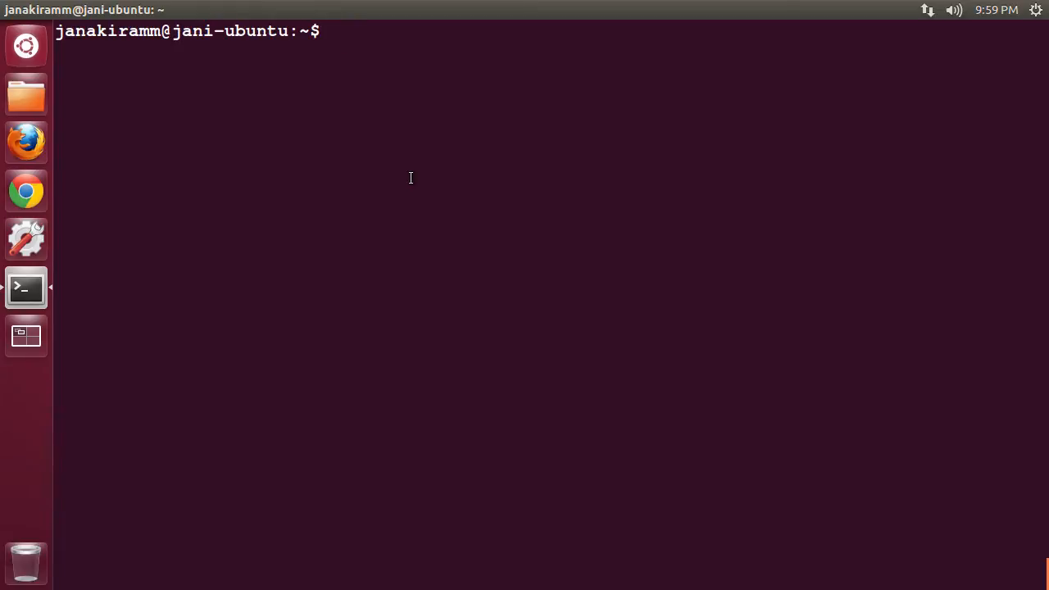
Run 'azure account storage list' to list the account's storage accounts.
text(azure)
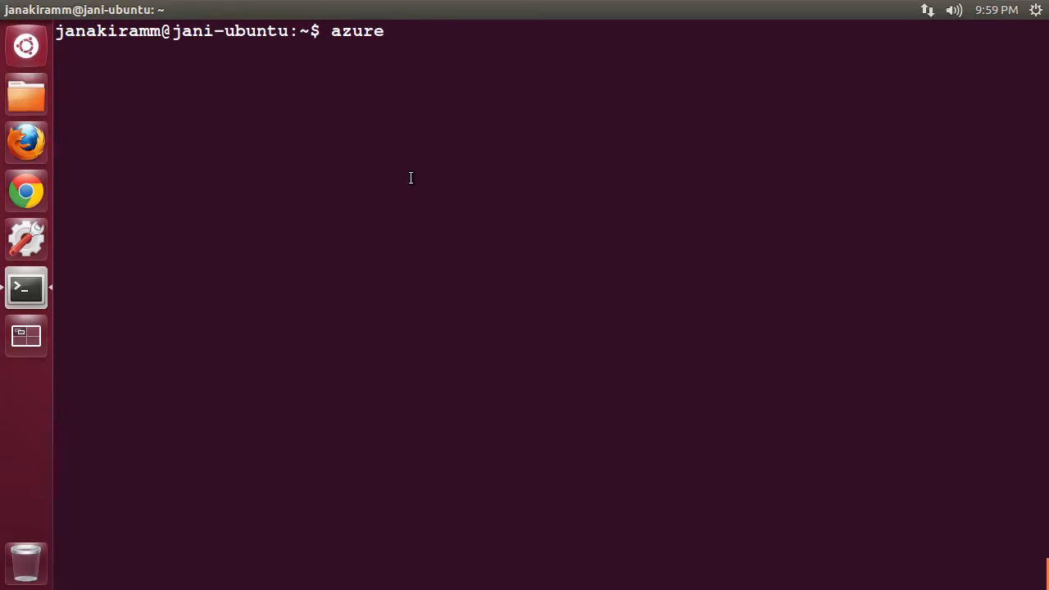
text(account)
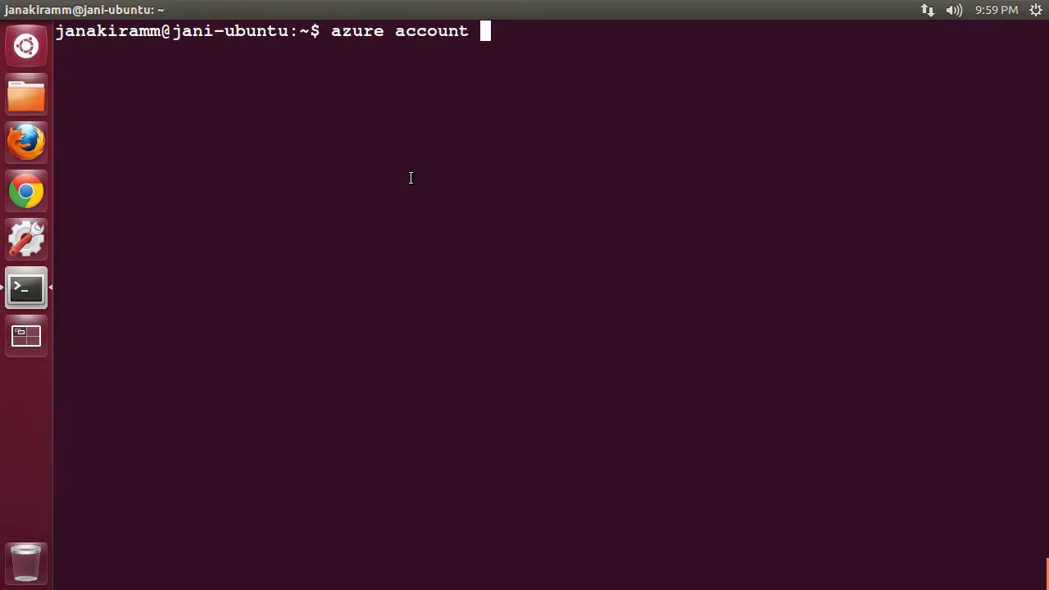
text(st)
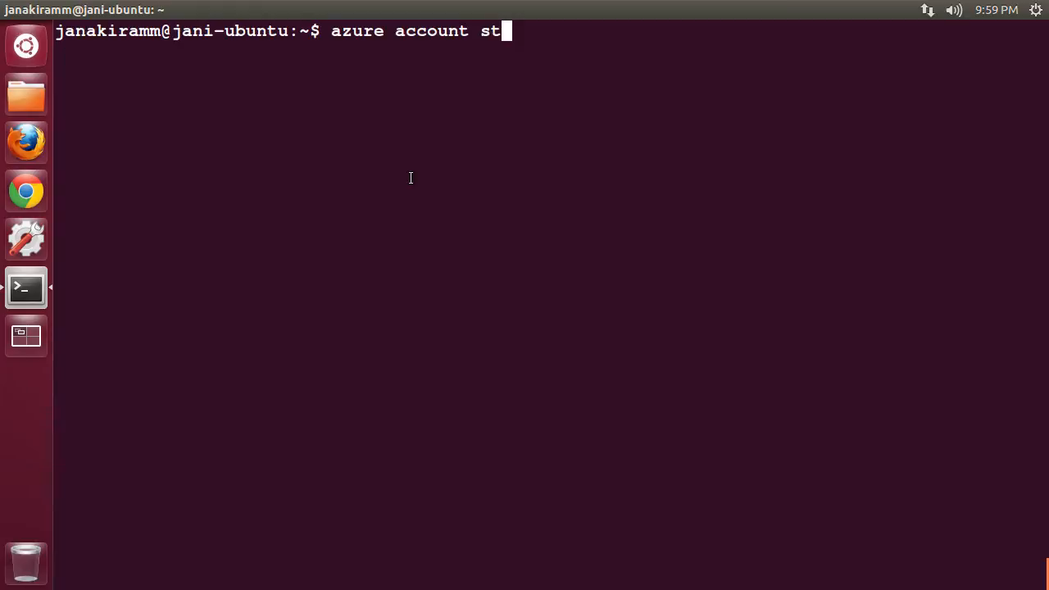
text(orage list)
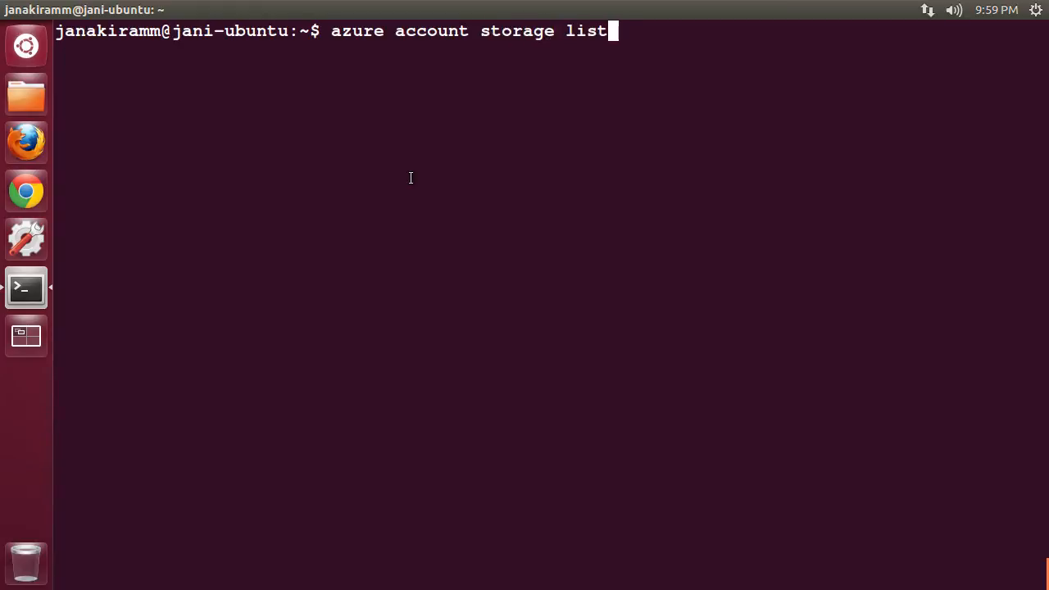
key(Return)
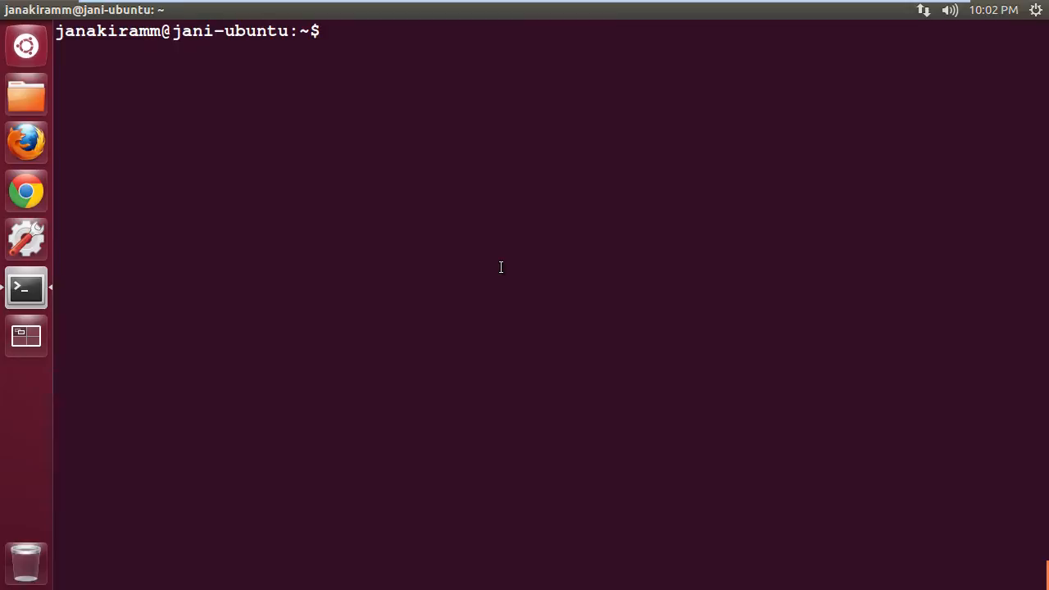
List VM locations with 'azure vm location list', showing six regions from West US to West Europe.
text(azure)
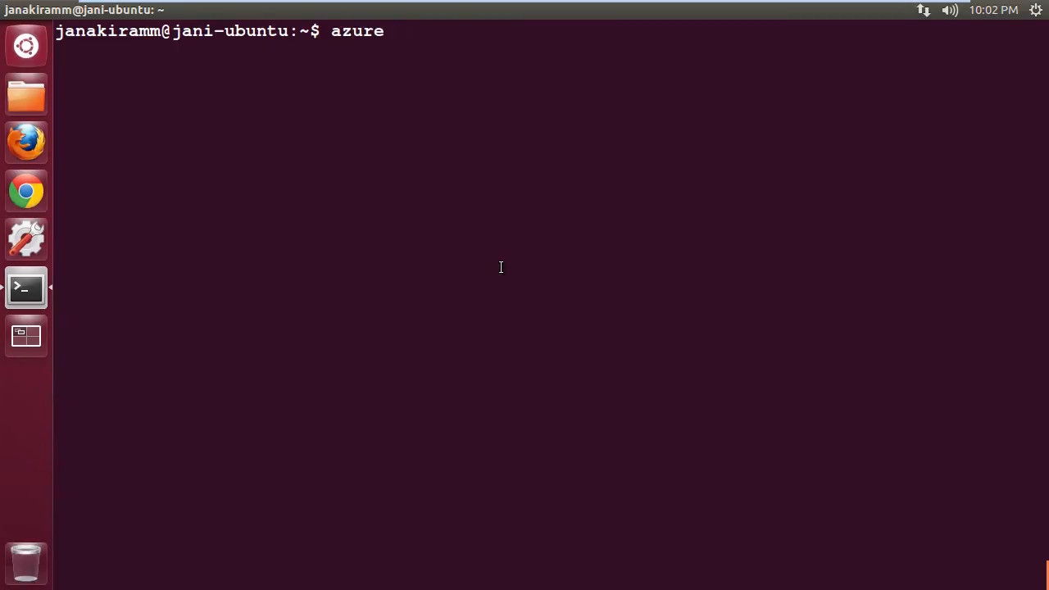
text(vm)
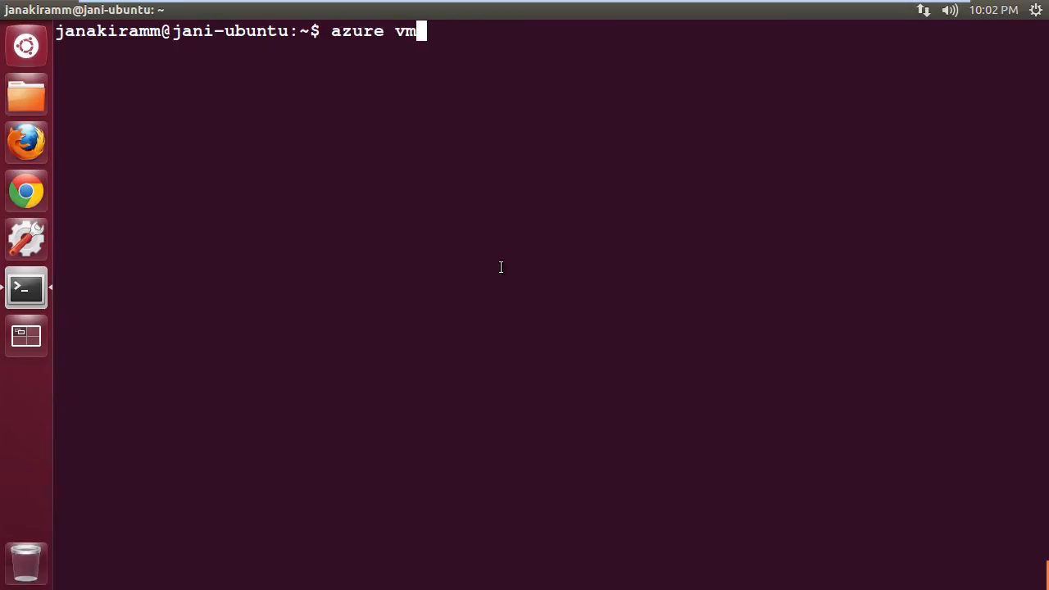
text(location list)
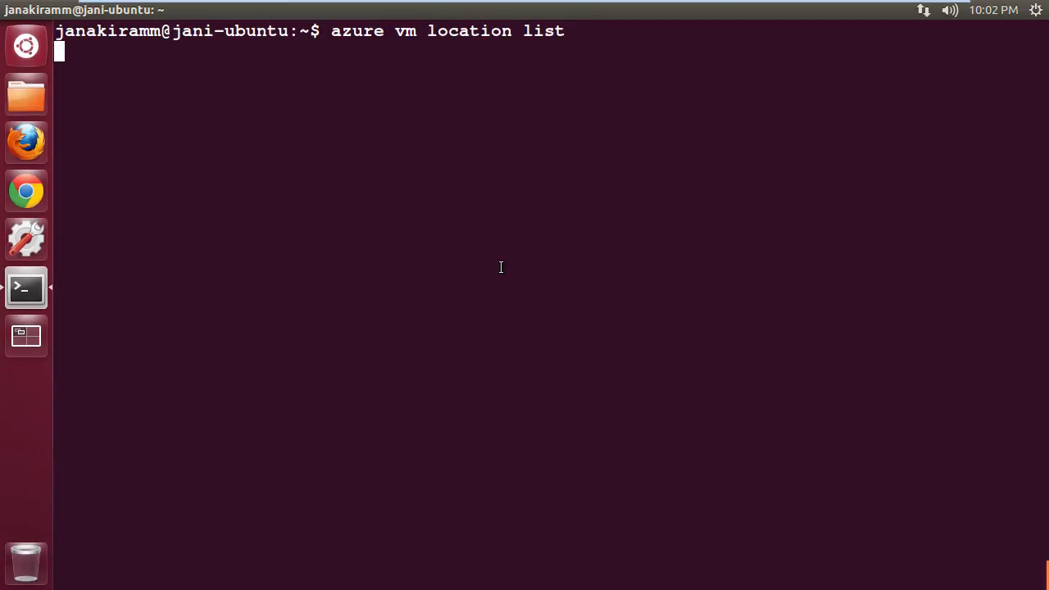
key(Return)
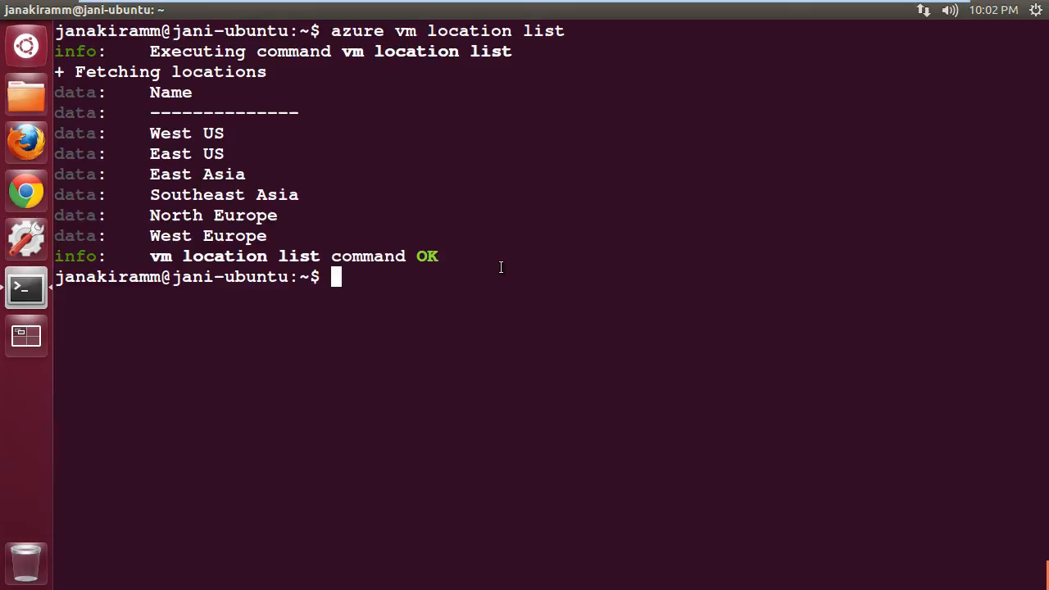
text(azure)
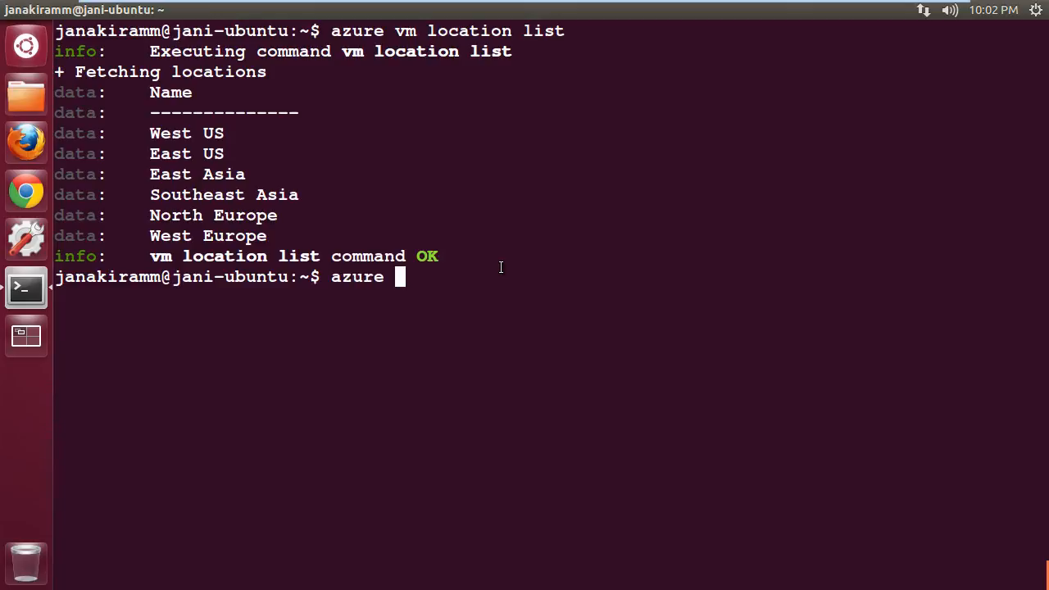
Run 'azure site location list' to enumerate website locations.
text(site ocation list)
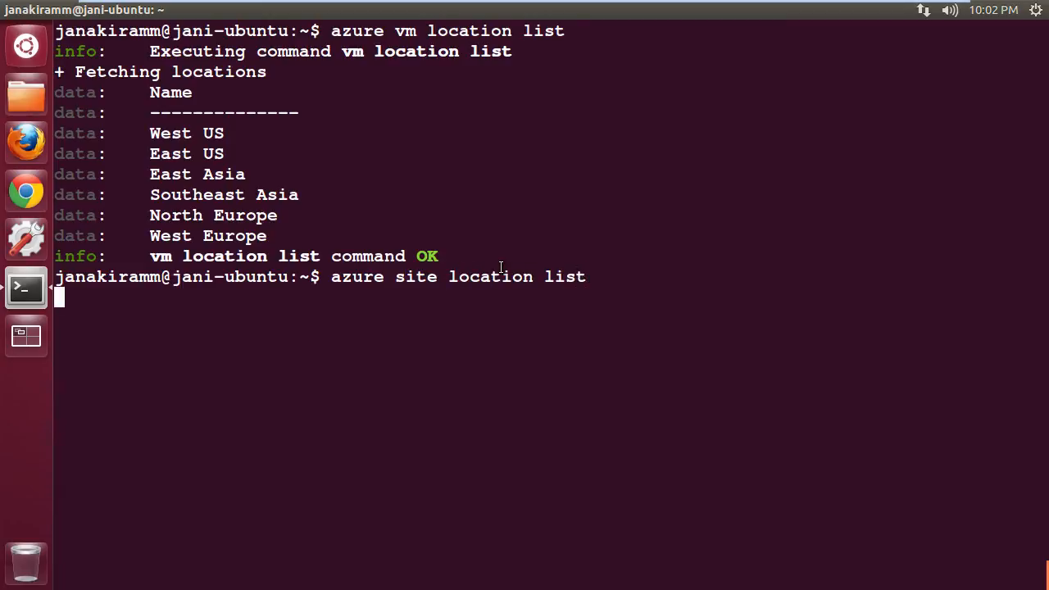
key(Return)
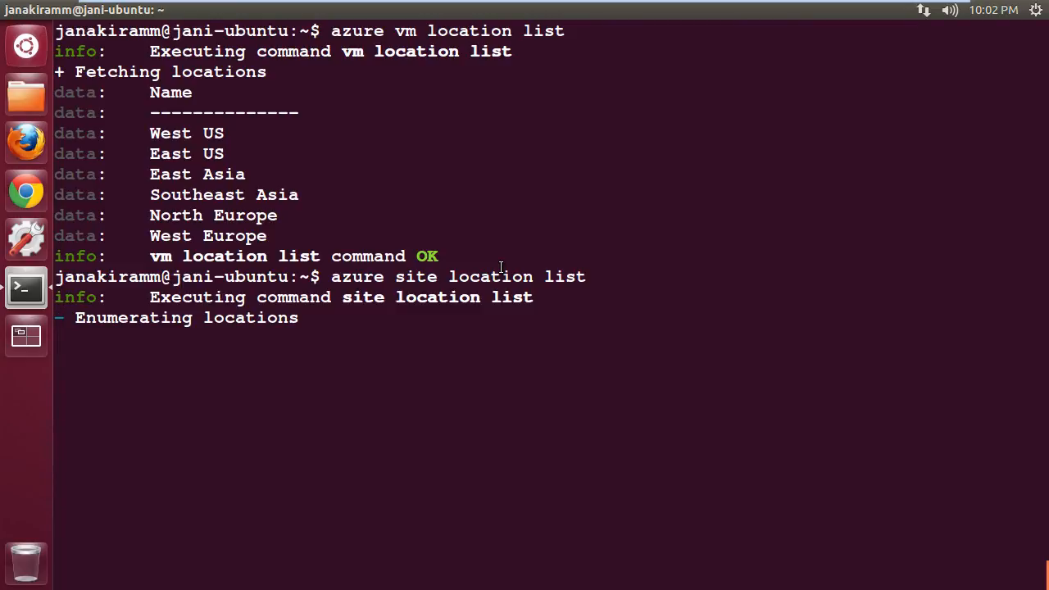